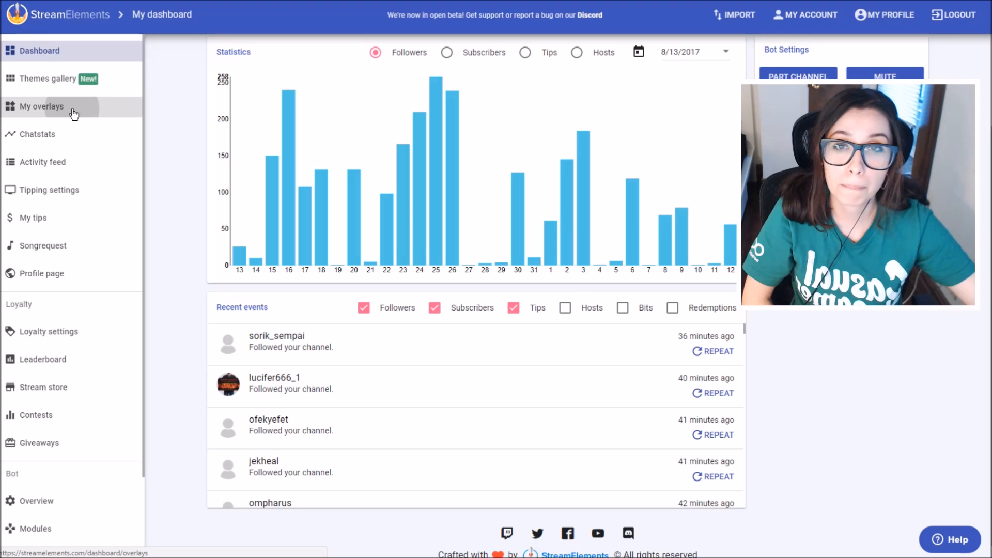
Step: Go to My overlays and start editing the 0 GVD OVERLAY
left_click(41, 107)
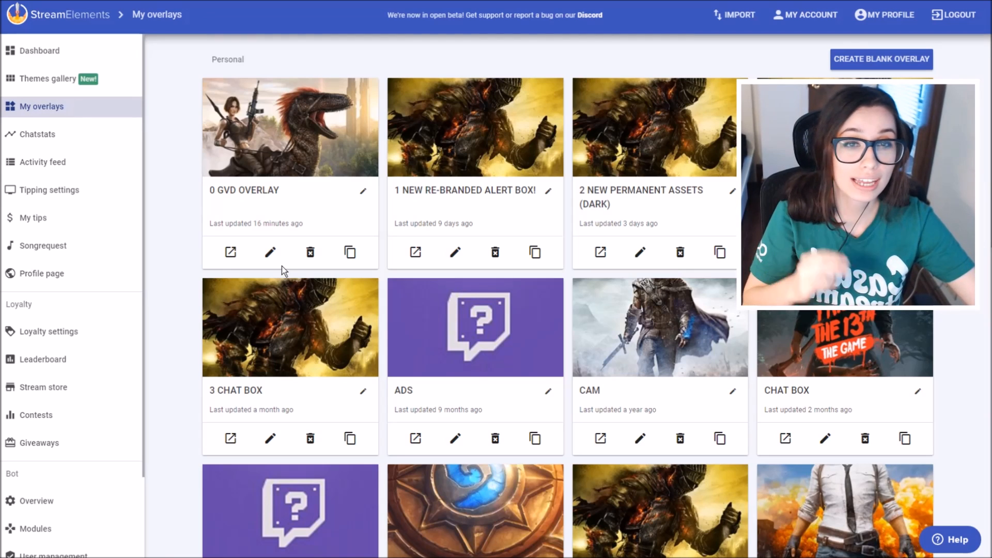
mouse_move(270, 253)
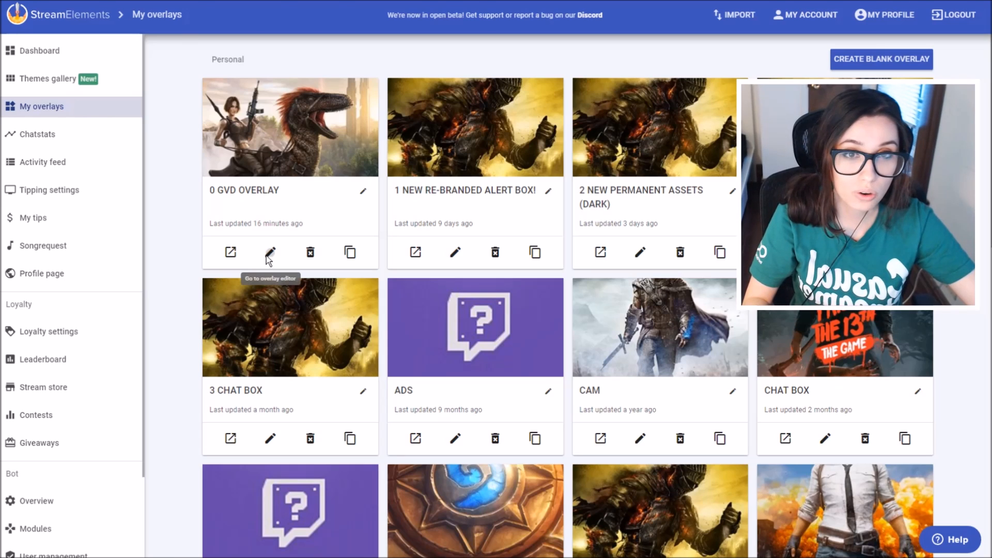
left_click(270, 252)
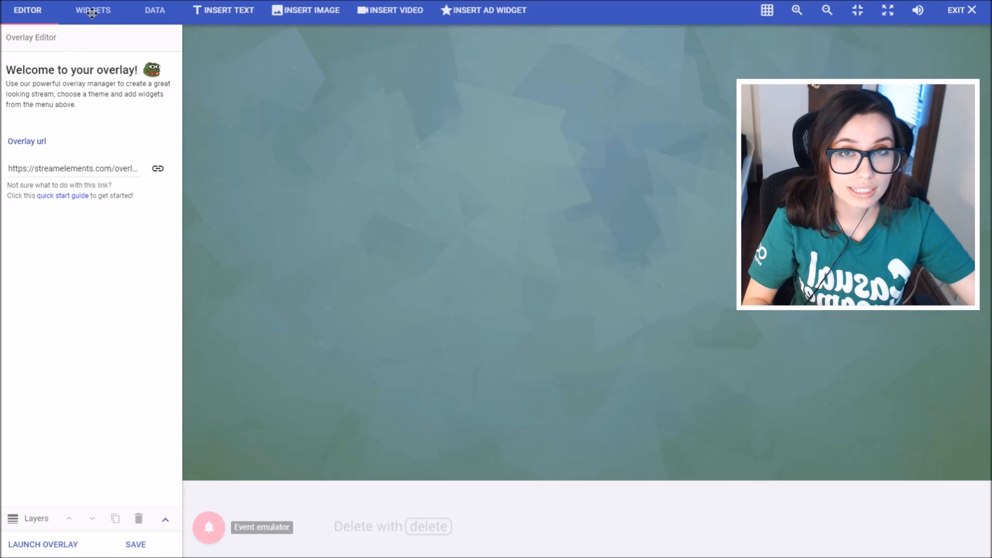
Step: Add a HypeCup widget named 'gvd hype cup' from the widget browser
left_click(92, 10)
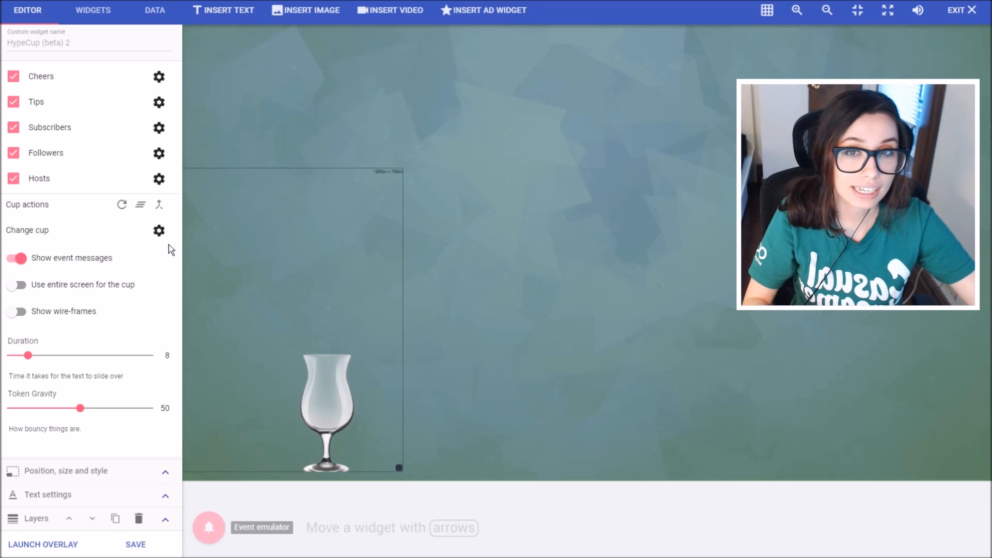
mouse_move(219, 221)
type("g")
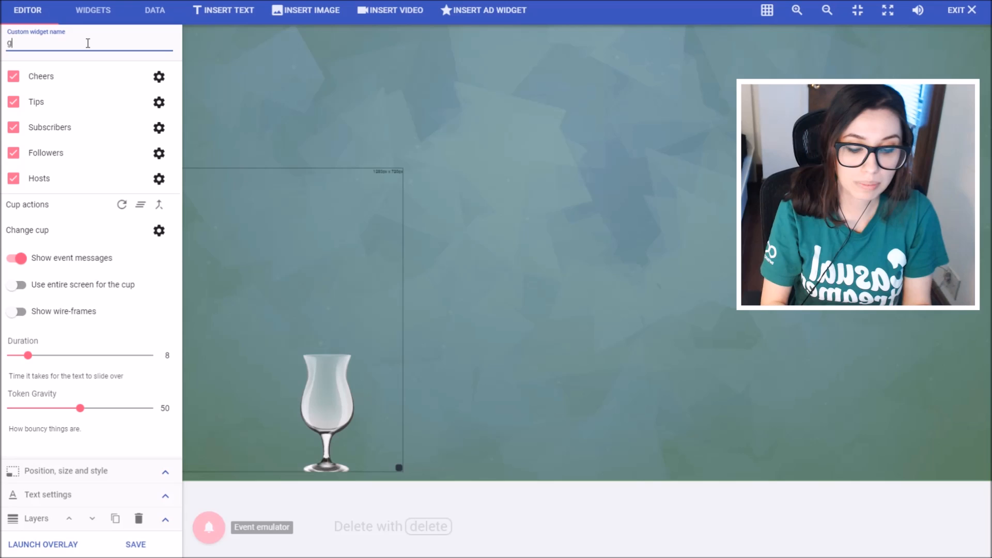
type("vd hype")
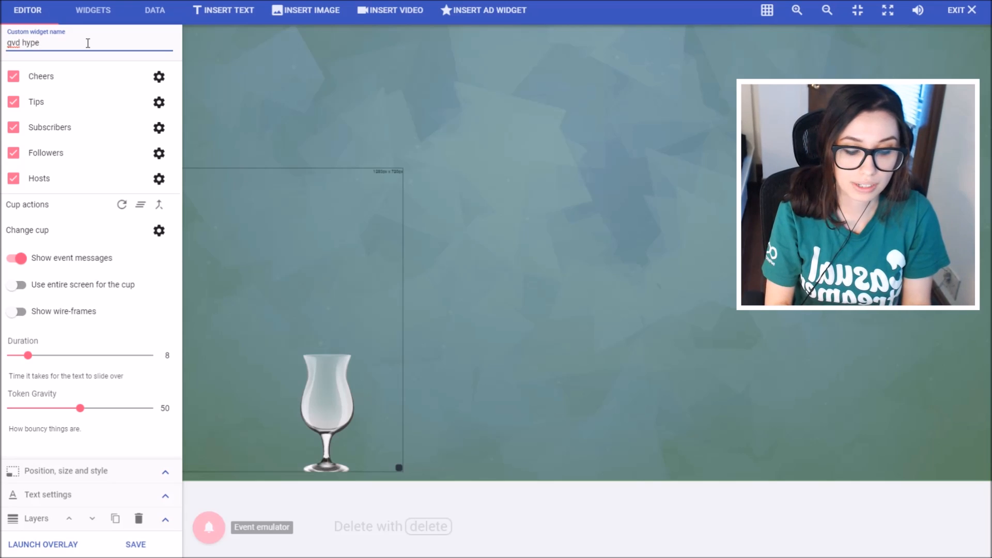
type("cup")
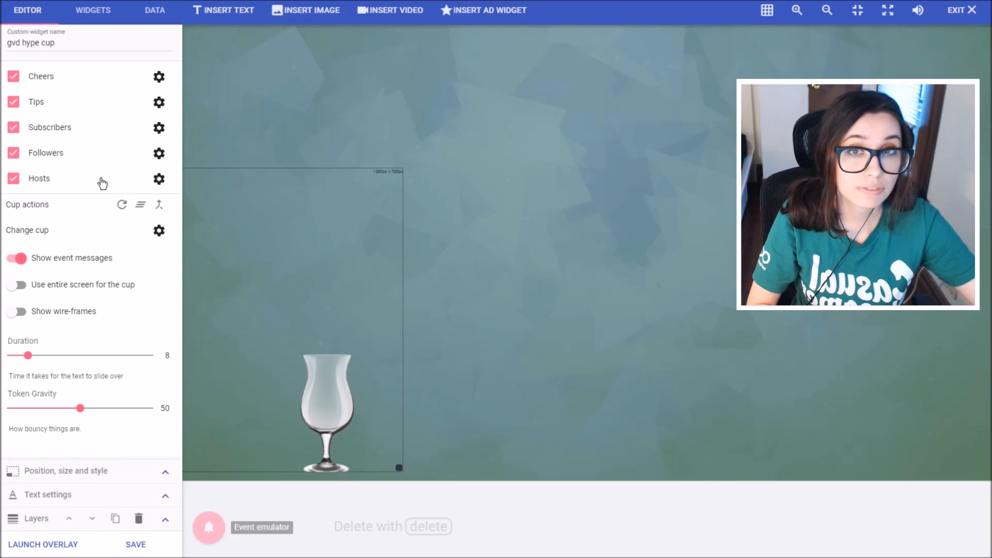
mouse_move(177, 161)
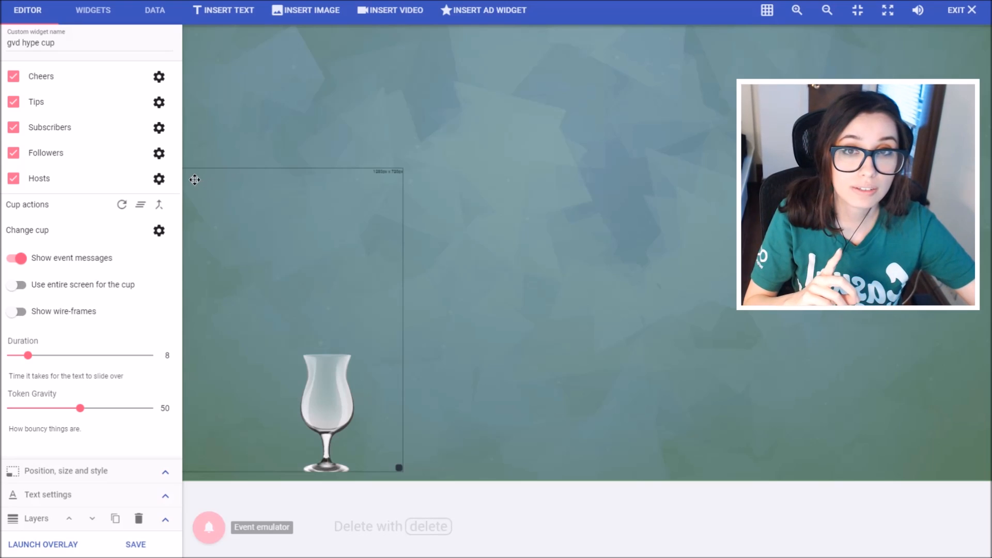
mouse_move(93, 160)
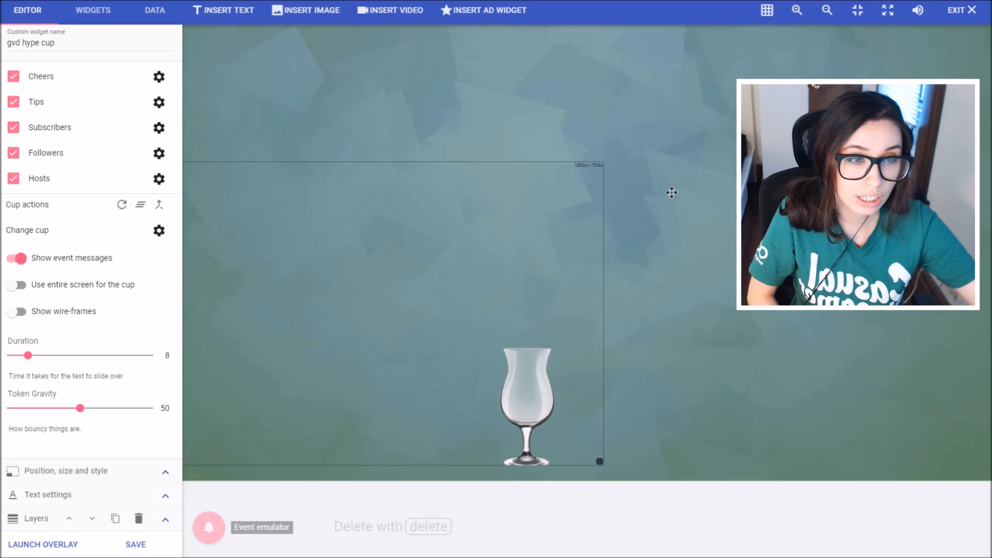
Step: Let the cup use the entire screen and turn off event messages
left_click(208, 526)
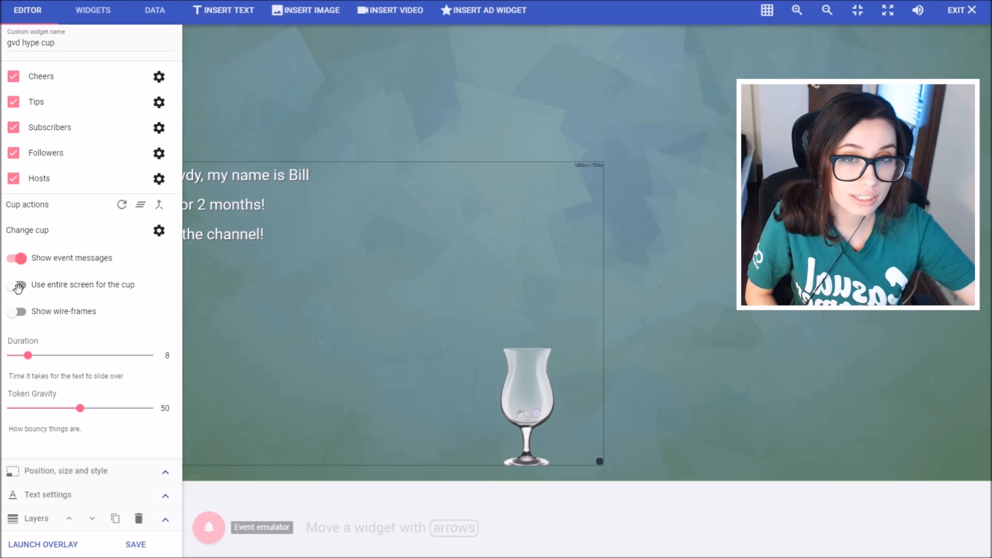
left_click(15, 285)
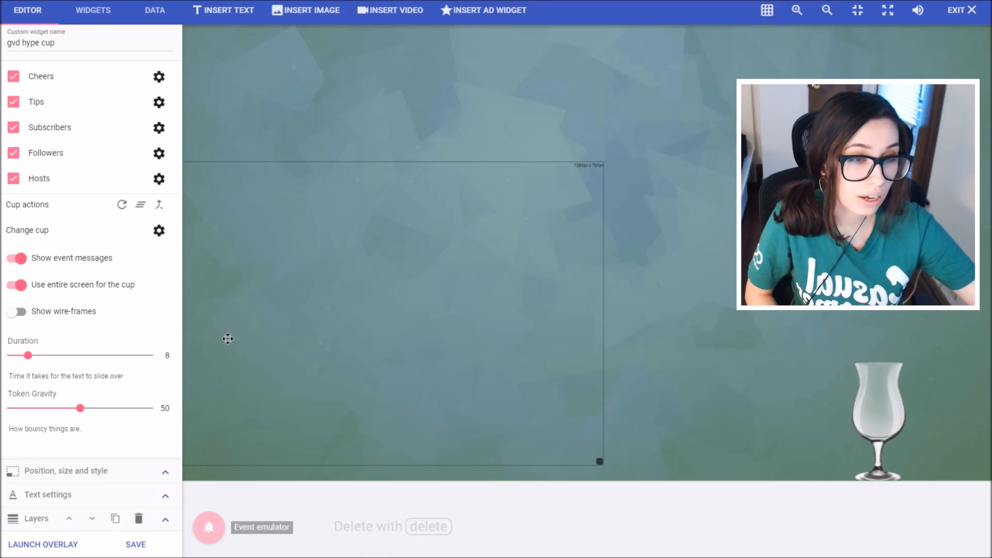
mouse_move(480, 451)
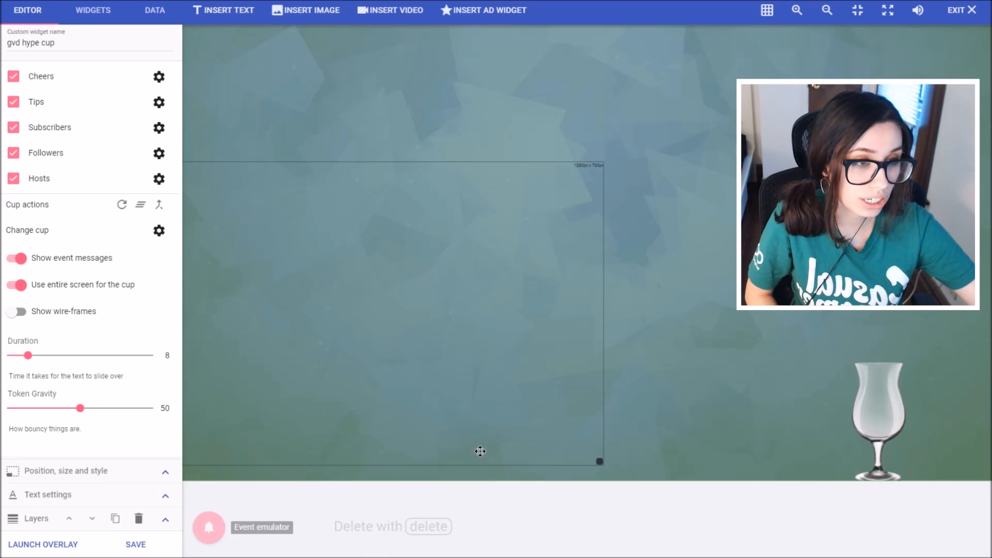
mouse_move(740, 515)
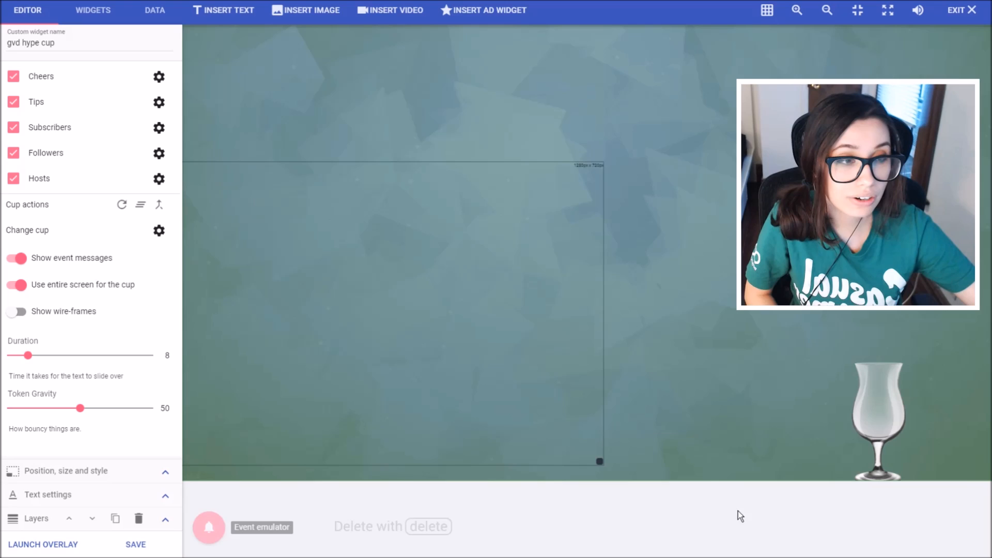
mouse_move(528, 447)
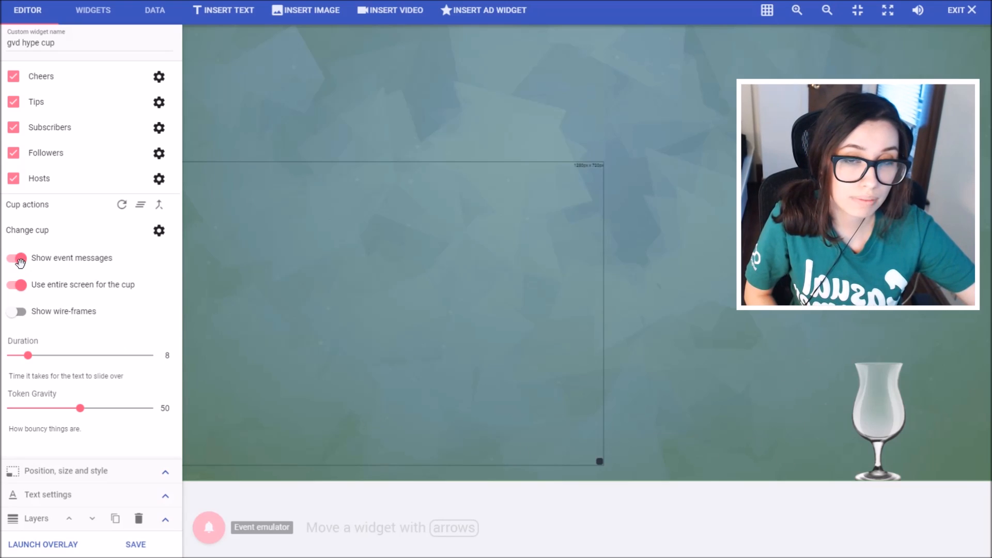
left_click(17, 257)
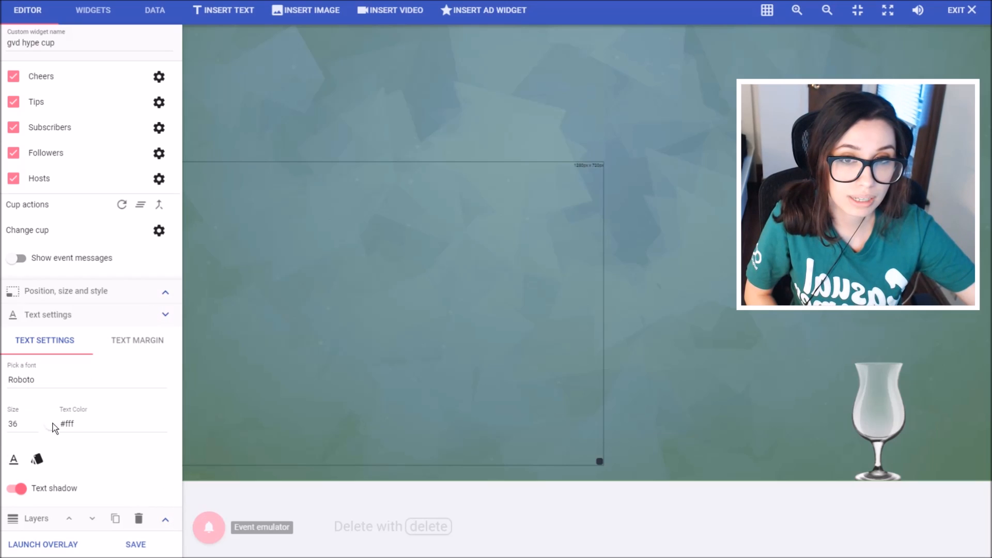
mouse_move(72, 386)
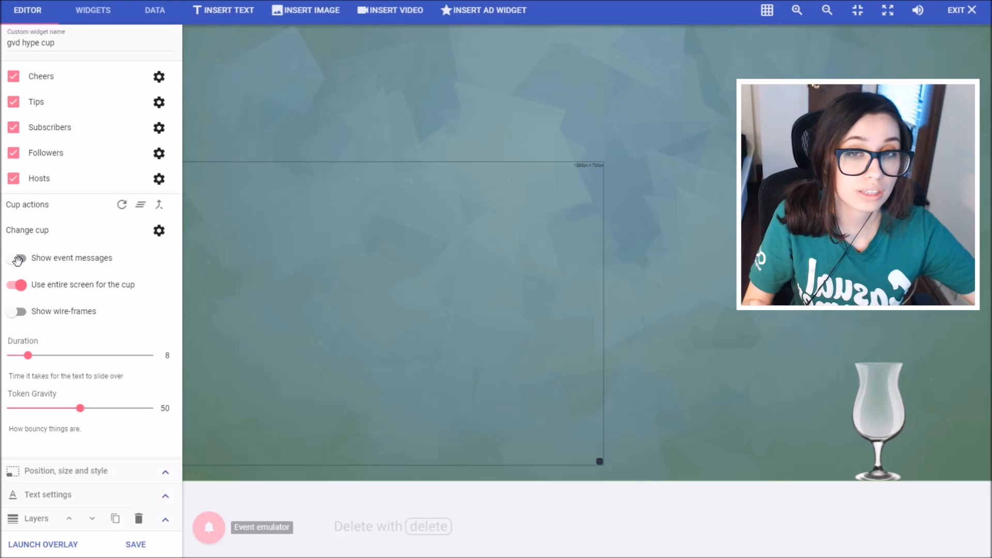
left_click(16, 257)
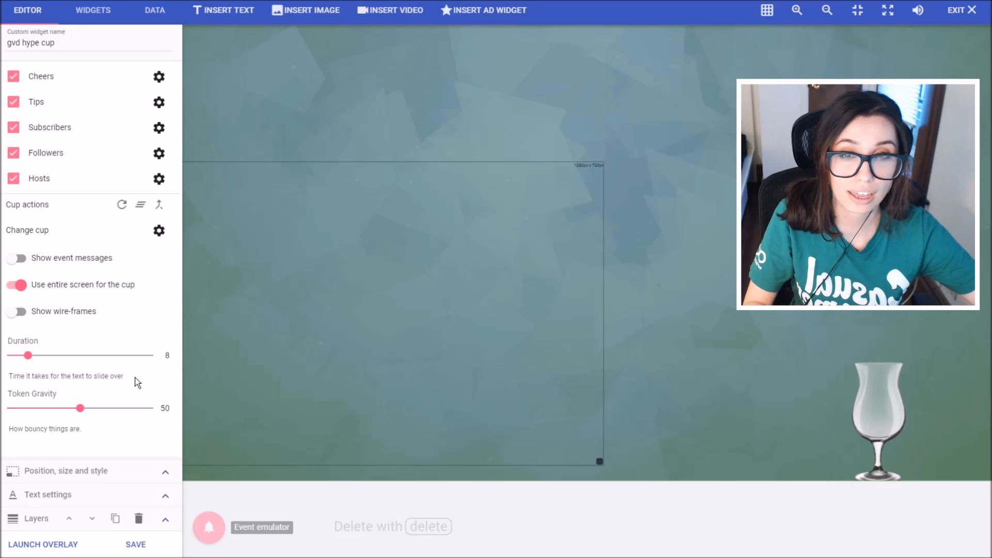
mouse_move(53, 325)
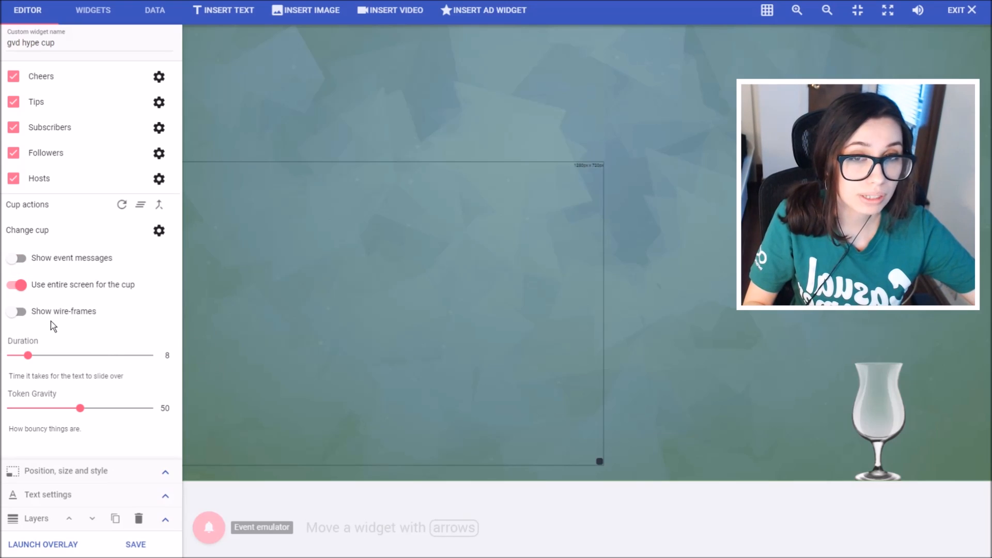
Step: Show the cup's wire-frames and send test events so tokens fill the glass
left_click(17, 311)
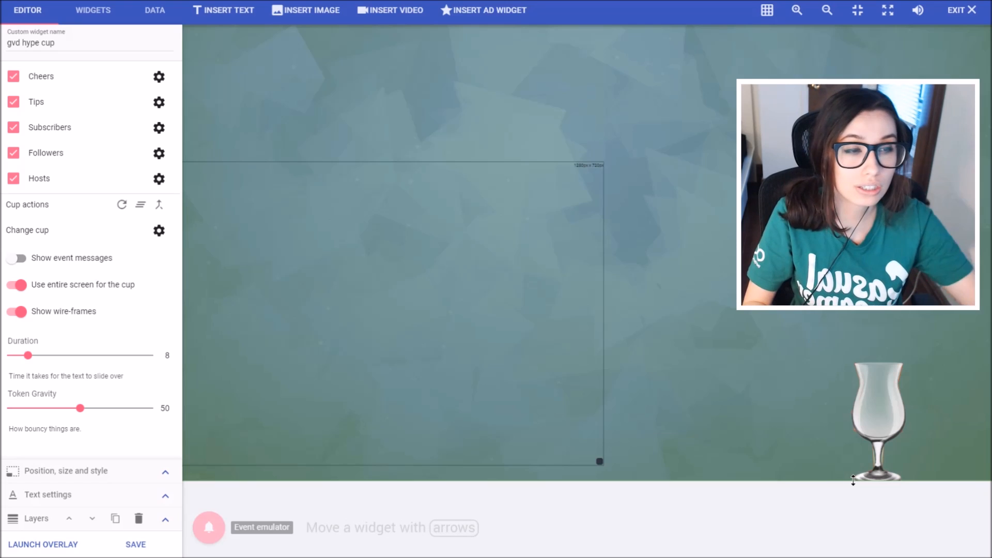
left_click(208, 527)
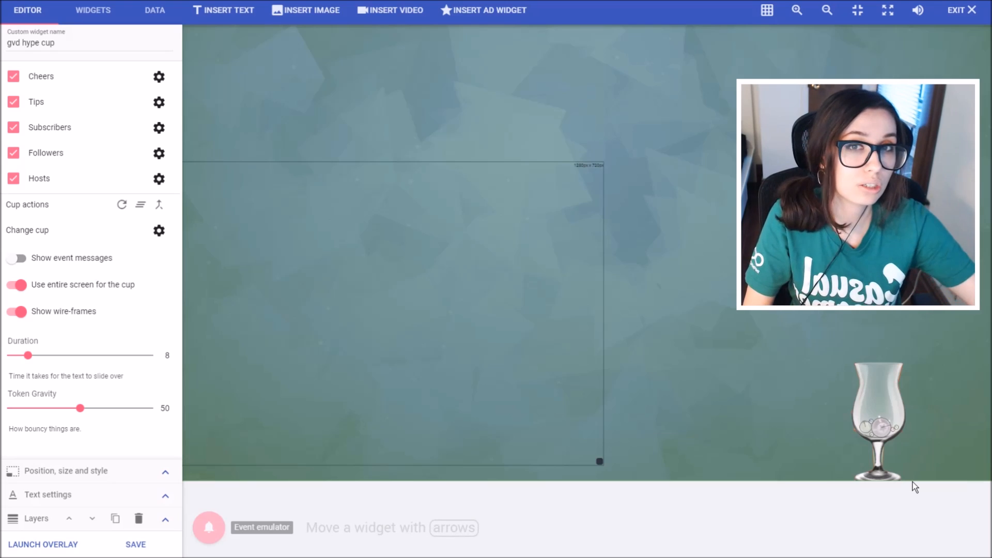
mouse_move(257, 205)
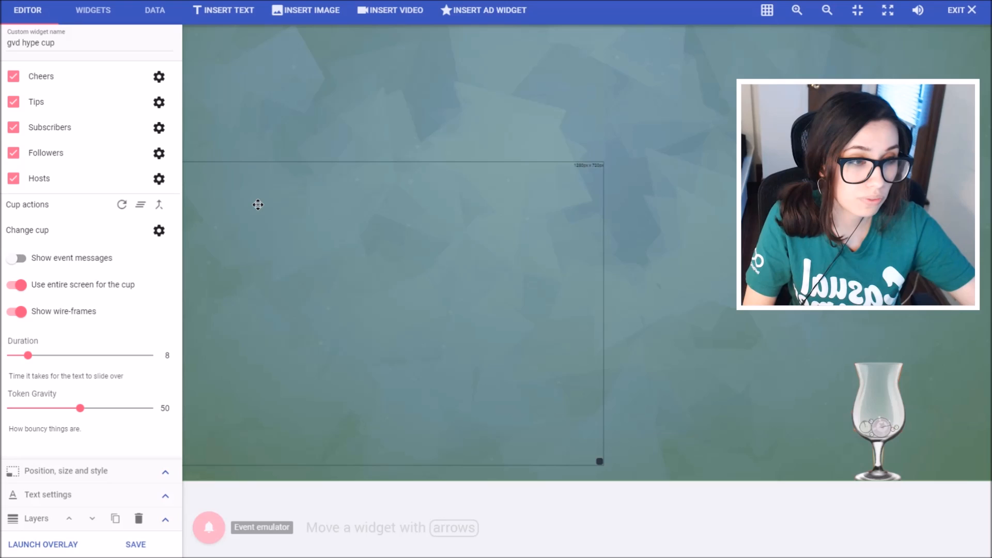
mouse_move(611, 405)
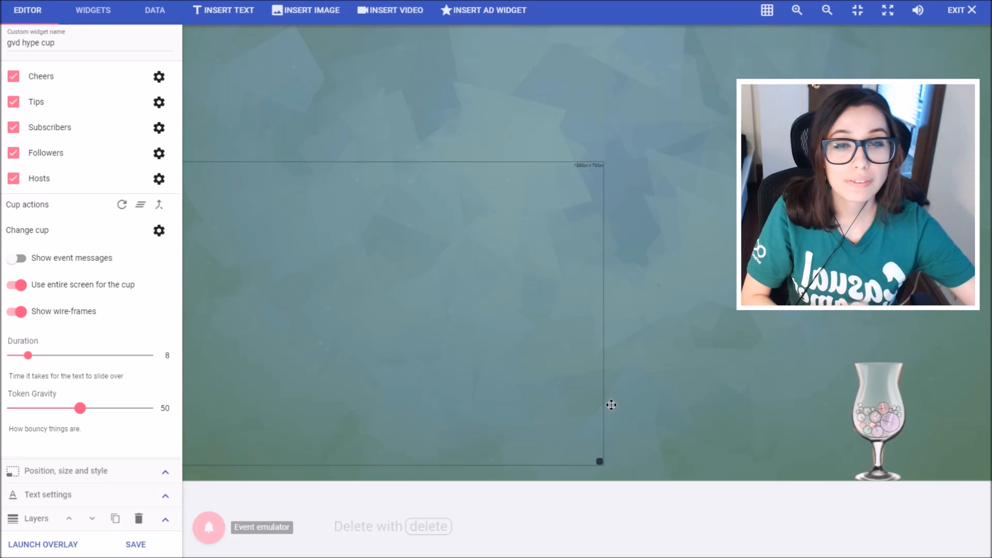
mouse_move(544, 414)
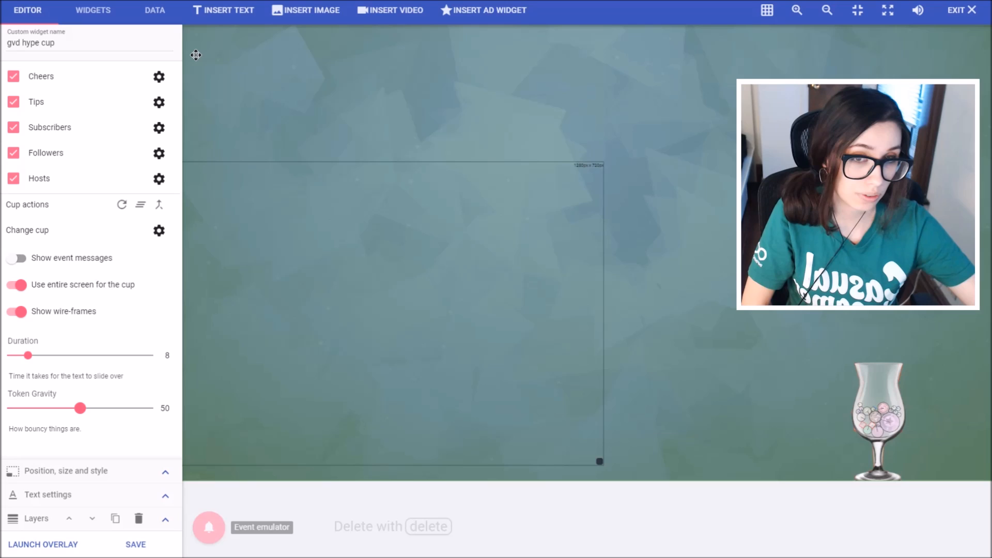
mouse_move(215, 507)
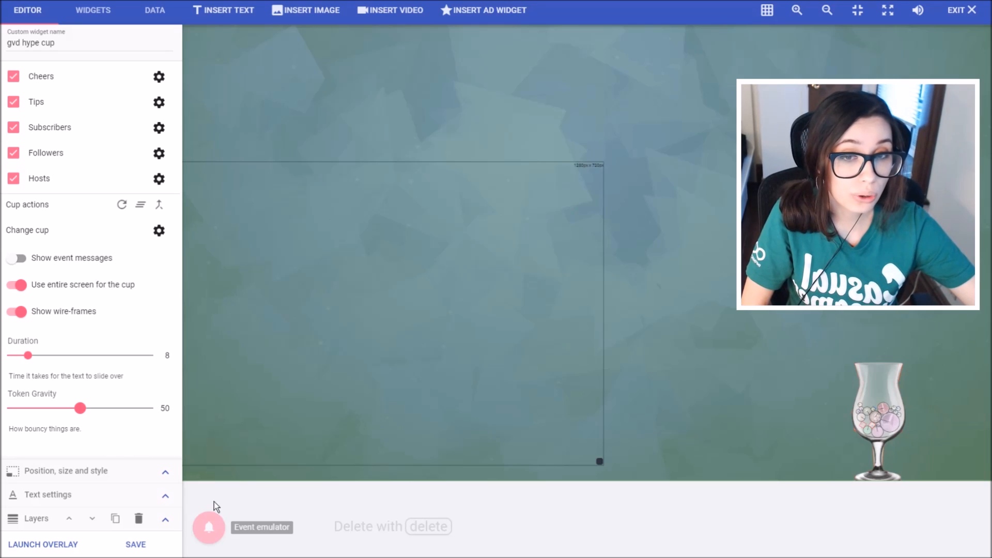
left_click(207, 526)
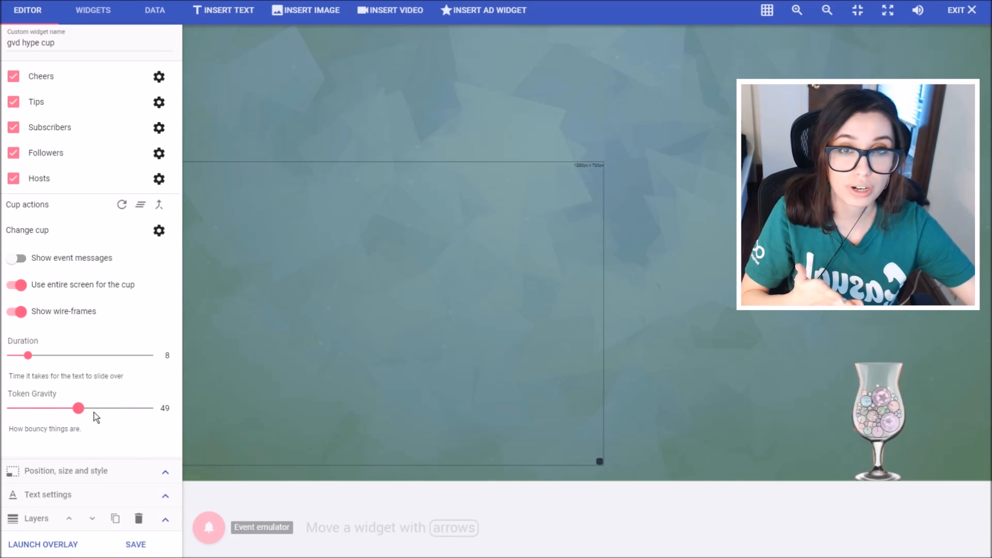
mouse_move(123, 226)
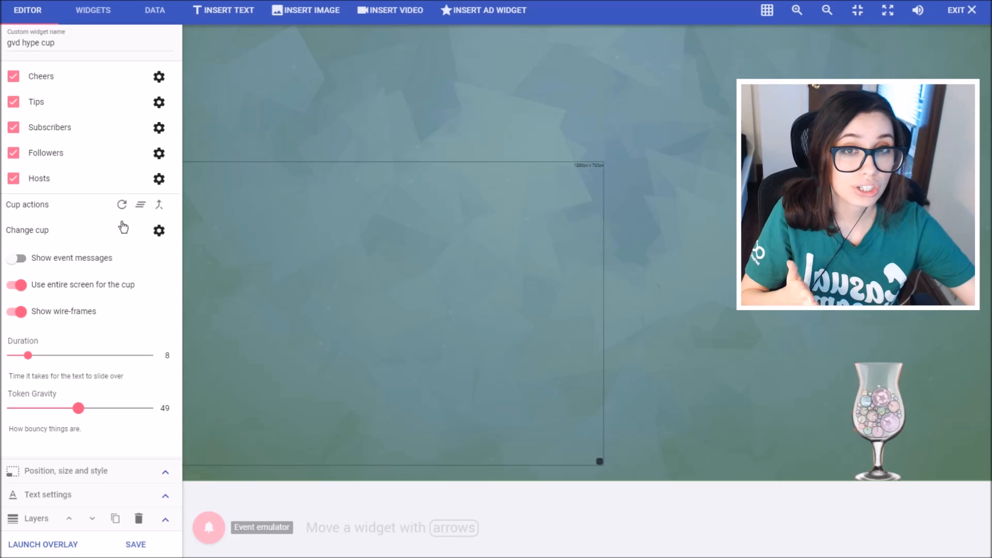
mouse_move(122, 205)
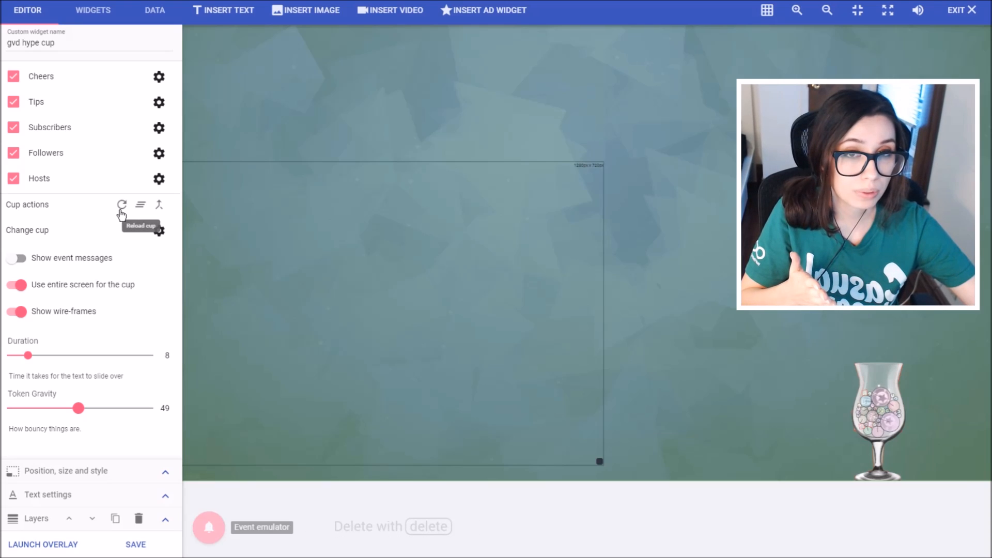
mouse_move(142, 205)
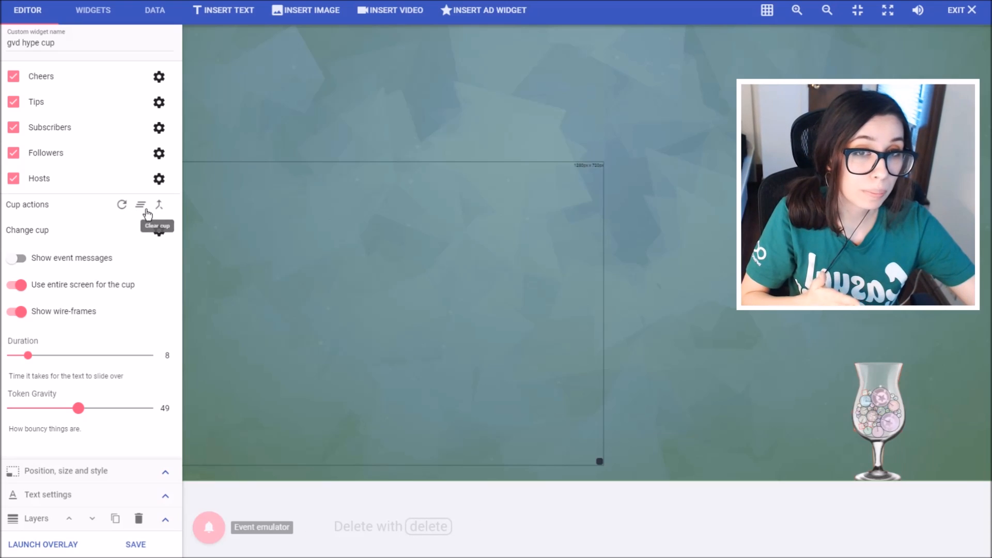
mouse_move(159, 204)
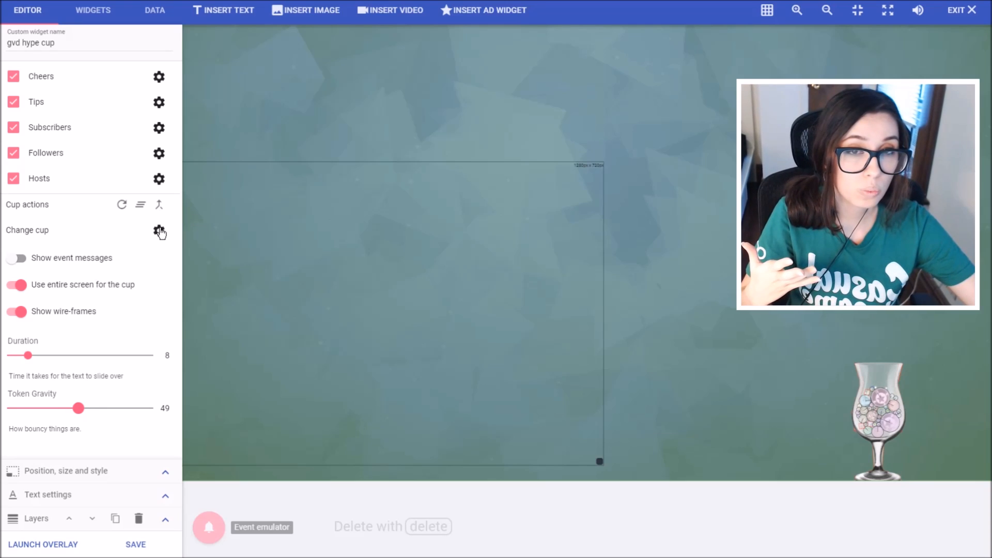
Step: Allow cup movement and switch to the rocks-glass tumbler style
left_click(159, 229)
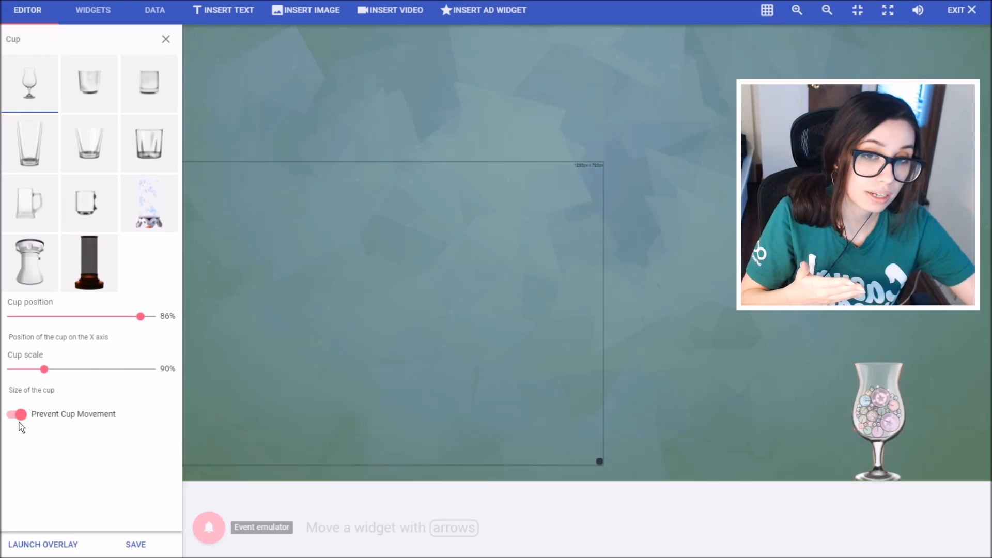
left_click(17, 413)
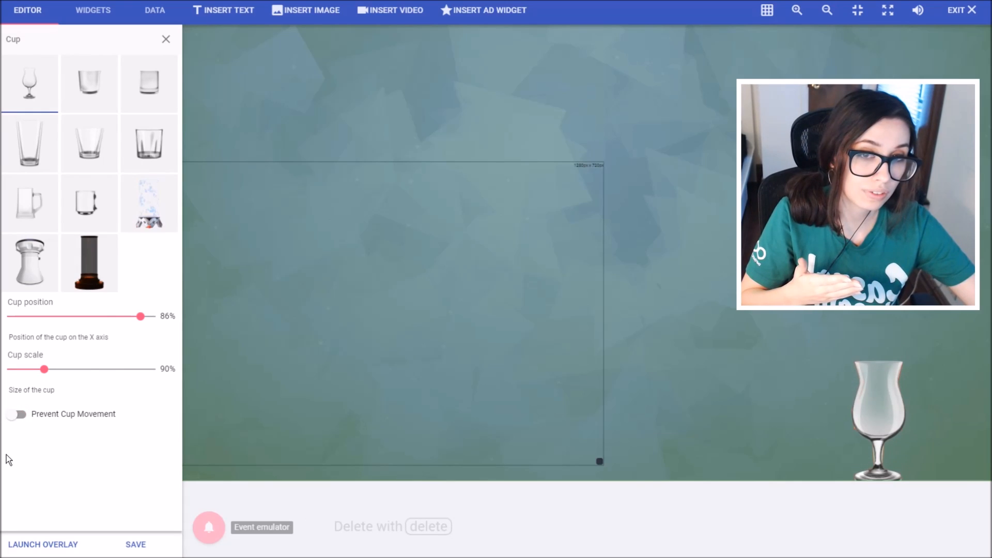
mouse_move(95, 438)
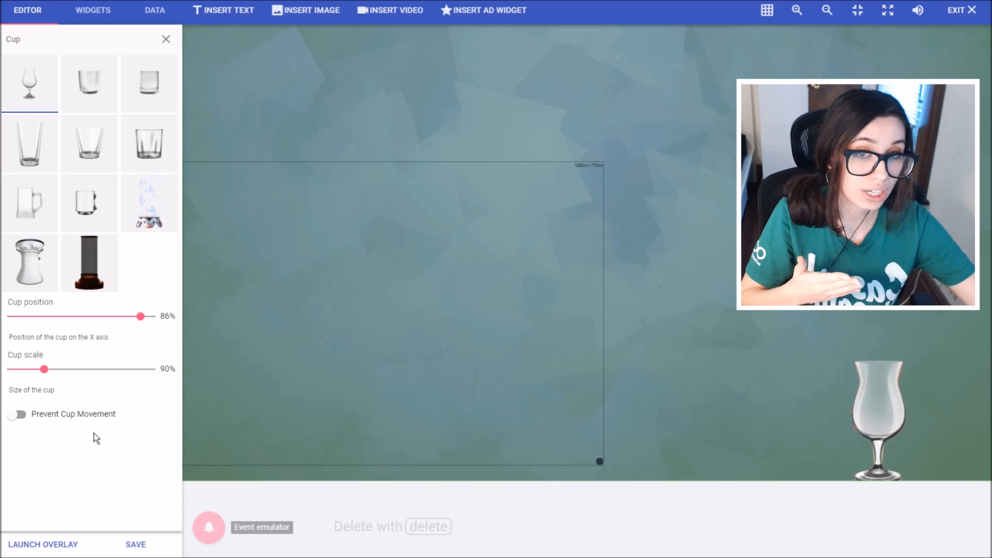
mouse_move(149, 325)
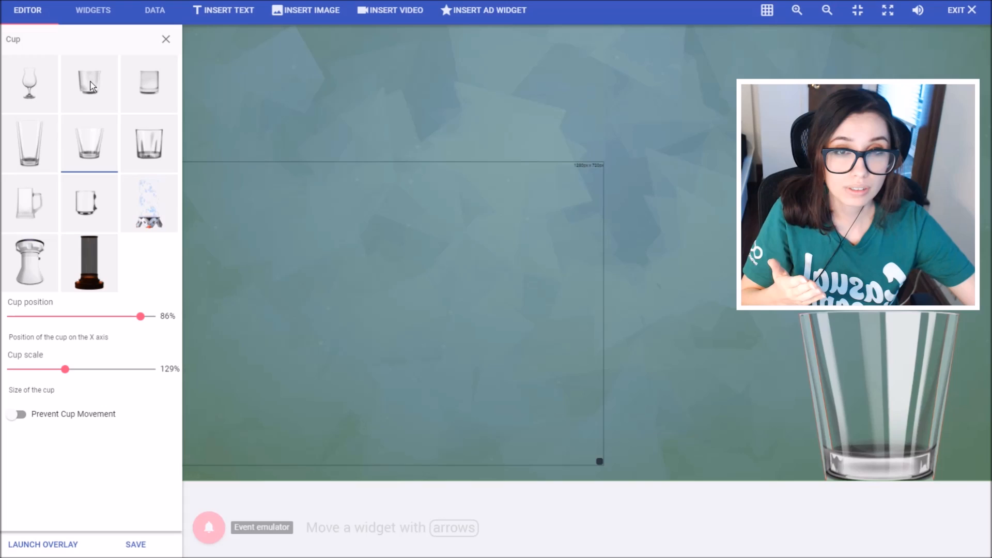
left_click(148, 203)
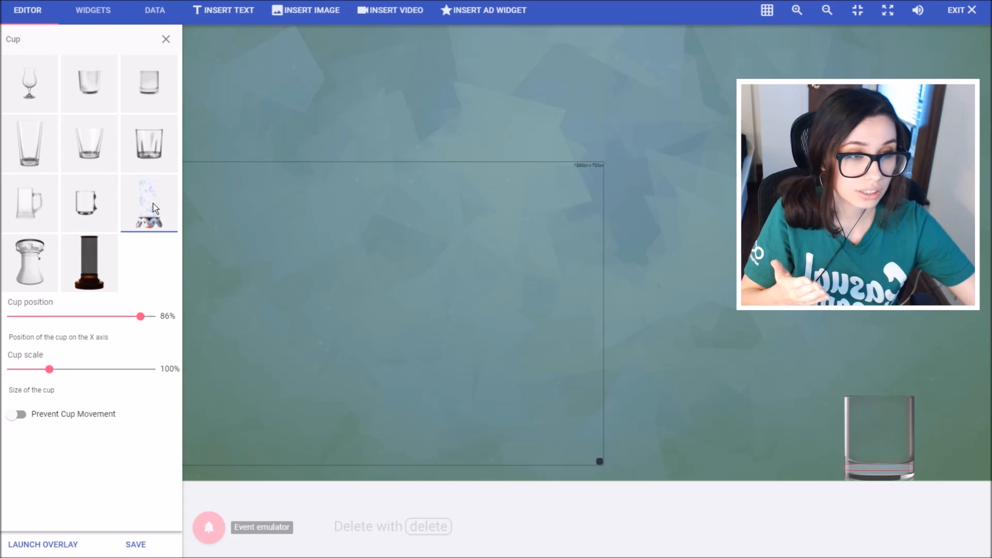
left_click(166, 39)
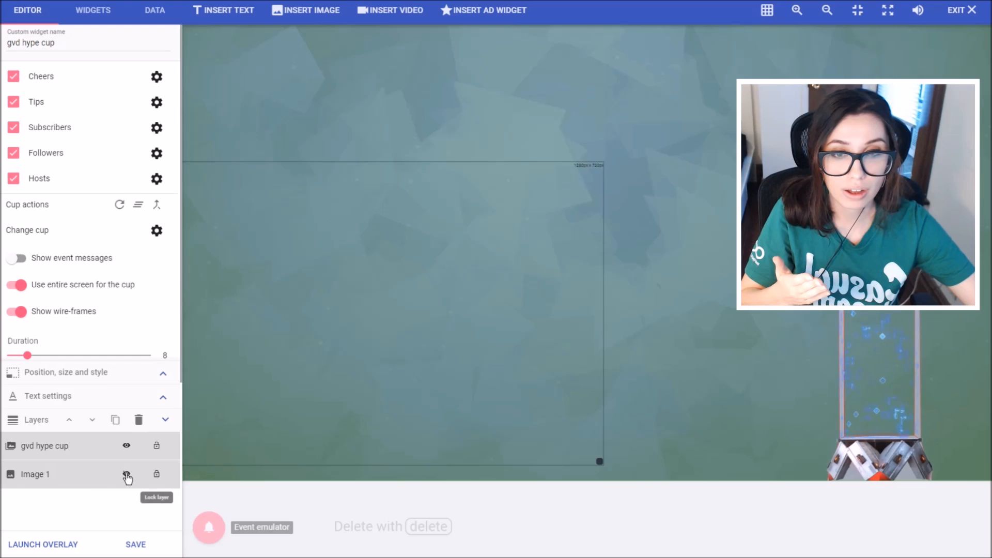
Step: Make the Image 1 background layer visible and save the overlay
left_click(35, 474)
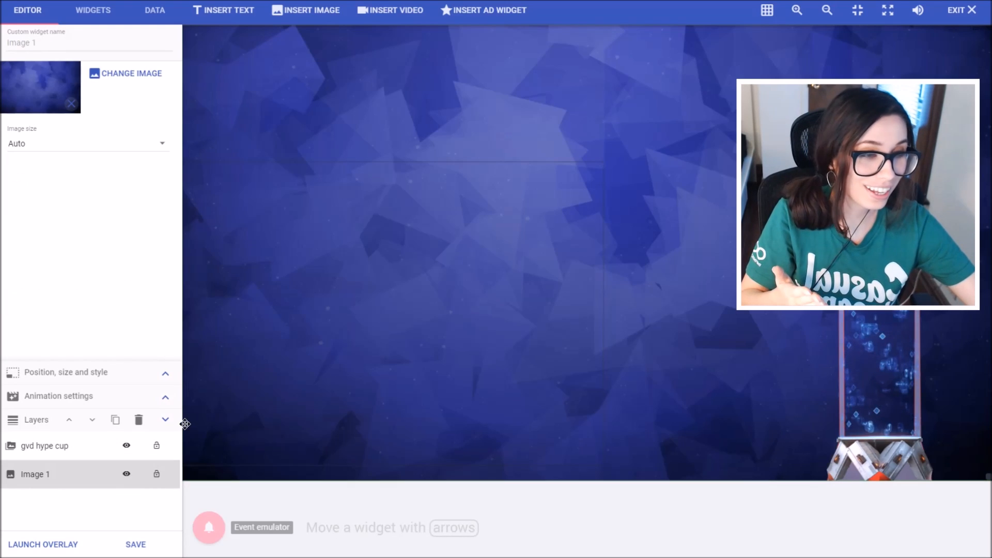
left_click(44, 445)
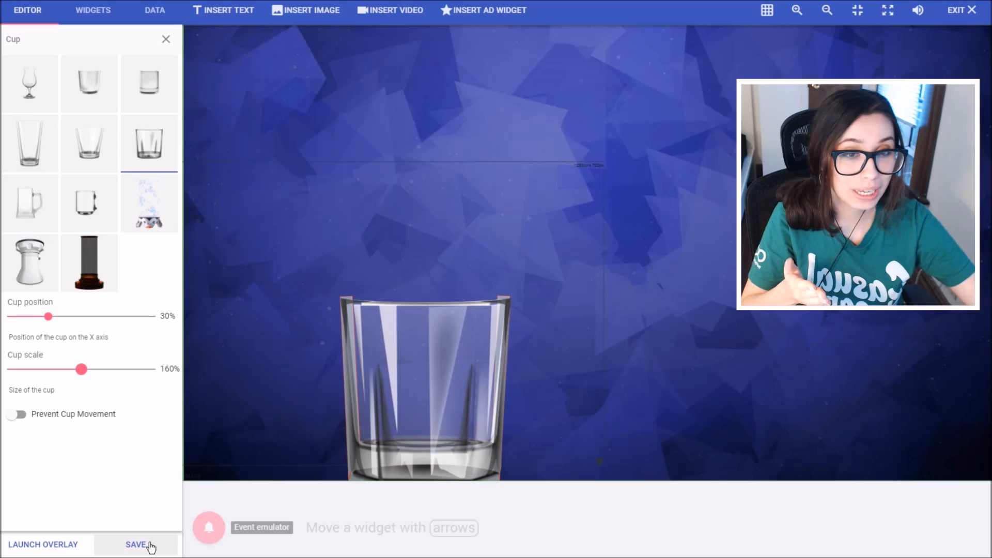
left_click(135, 545)
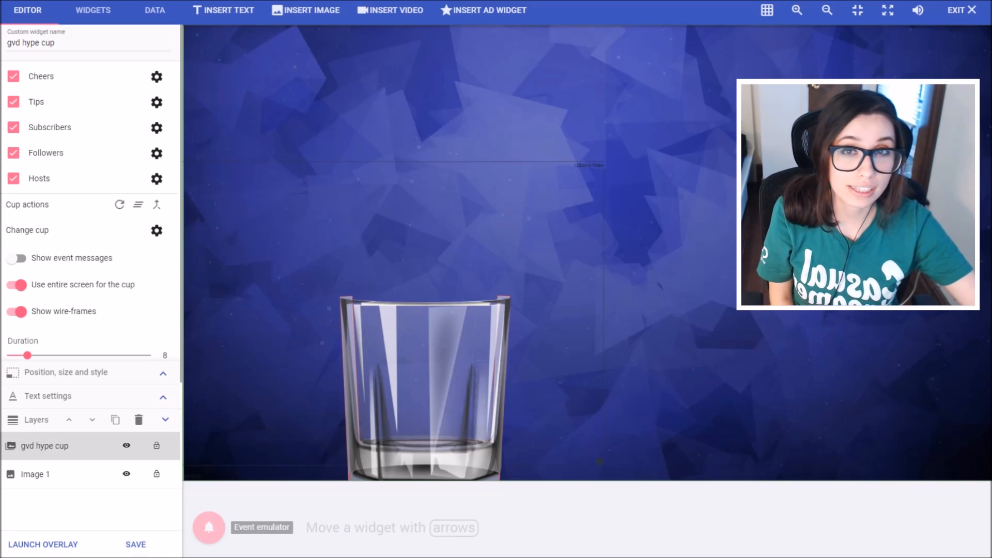
Step: Shorten the cheer alert message to '{name} cheered {amount}!' without {message}
left_click(156, 76)
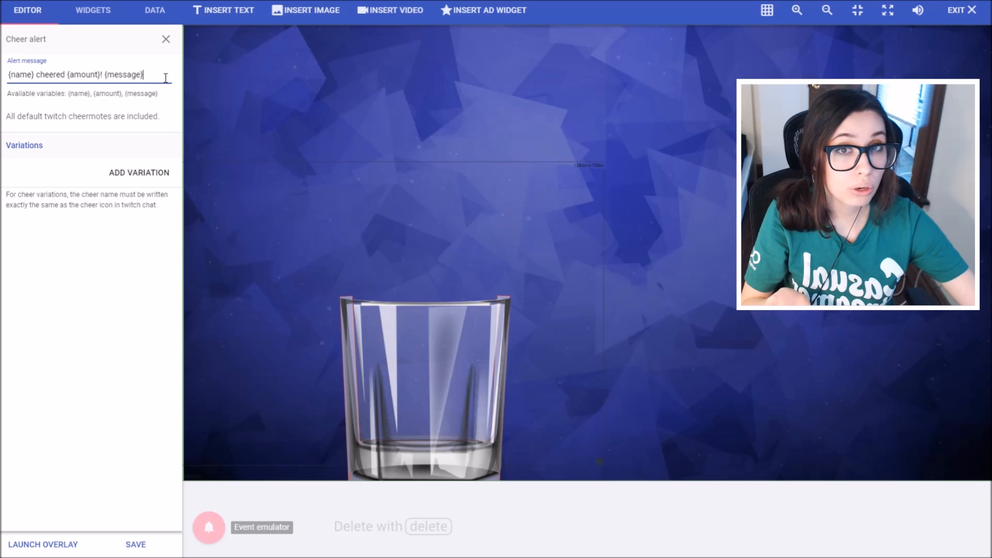
key("Backspace")
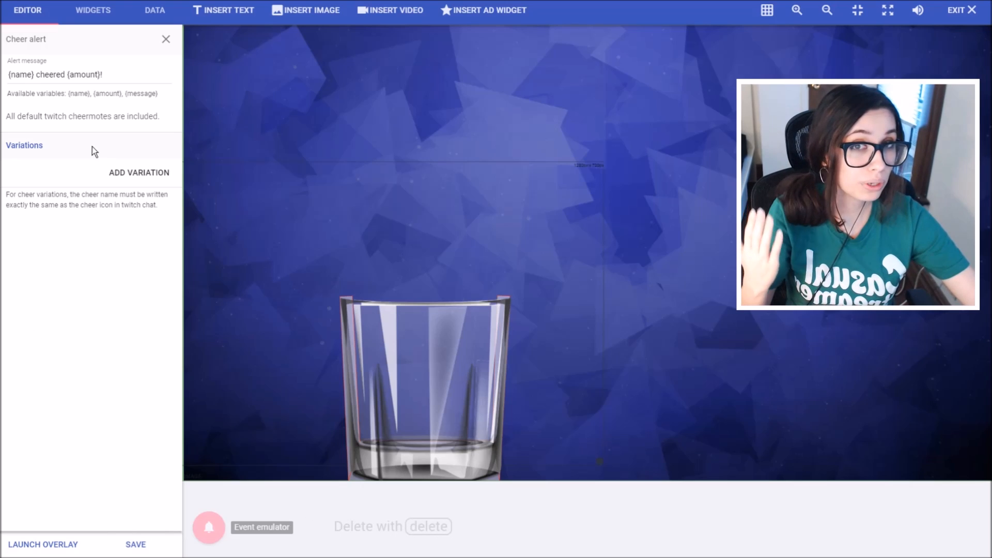
mouse_move(149, 134)
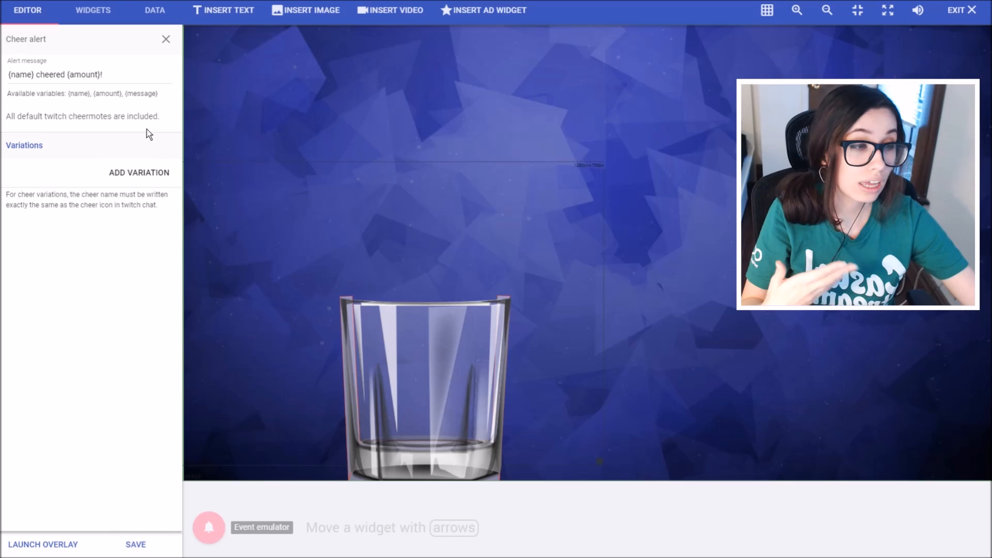
mouse_move(164, 247)
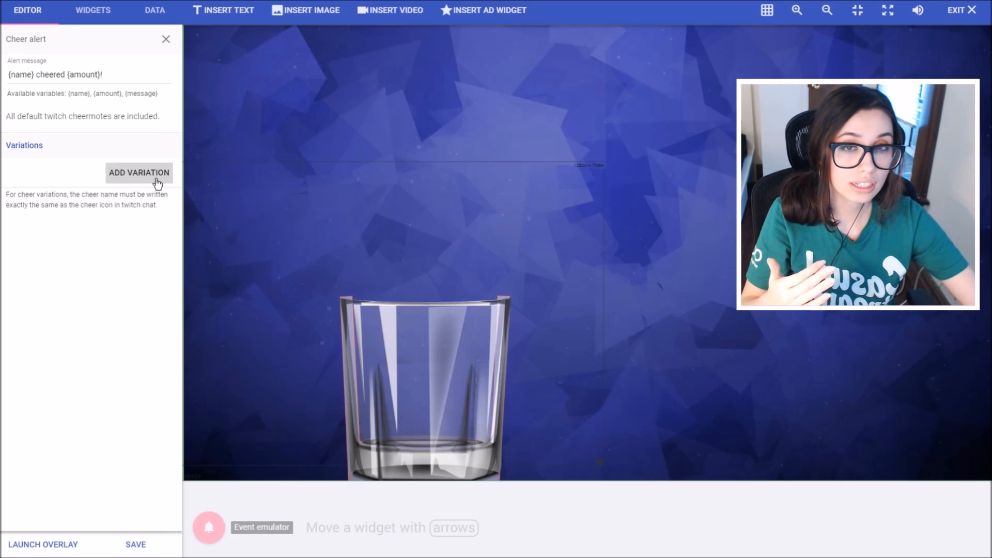
Step: Start a new cheer variation named gvdCheer1
left_click(139, 173)
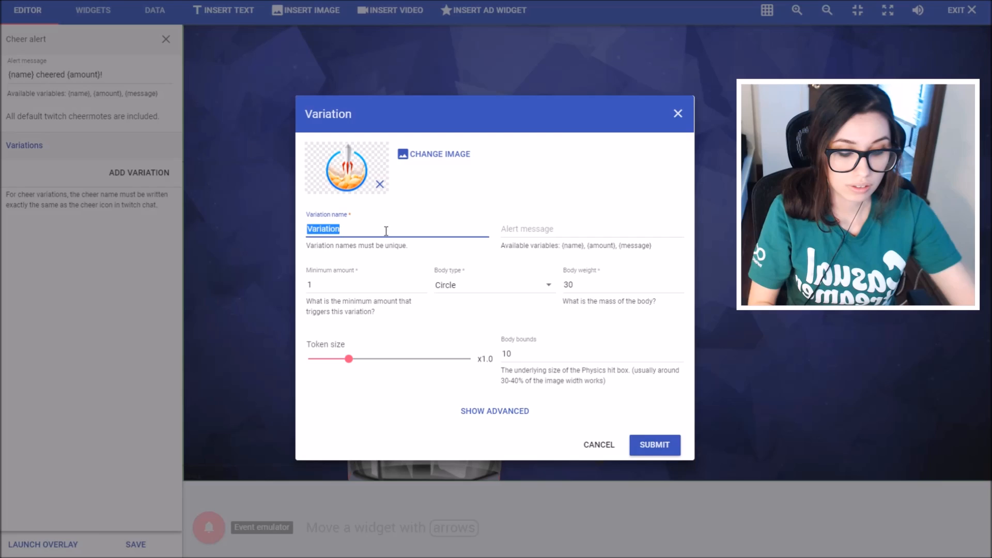
type("gvdChe")
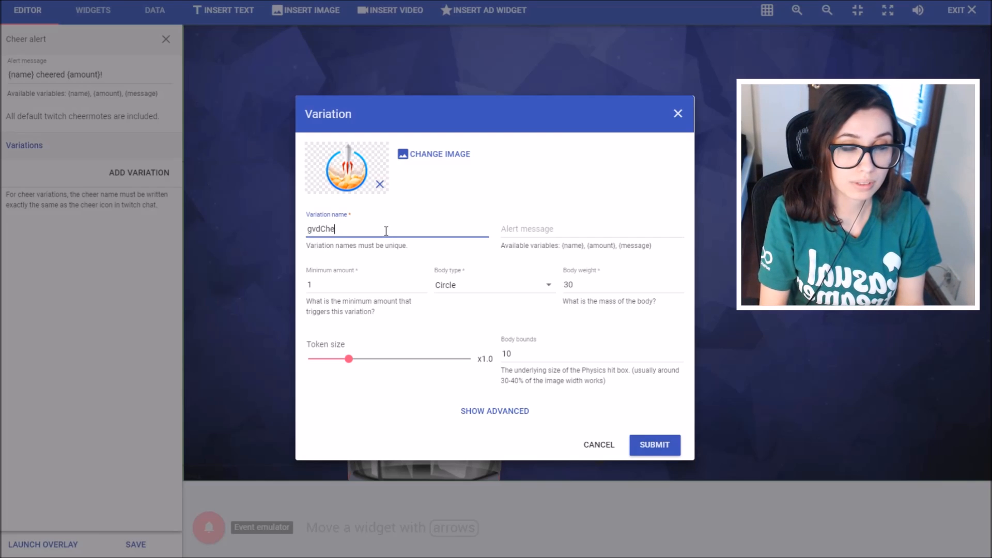
type("er1")
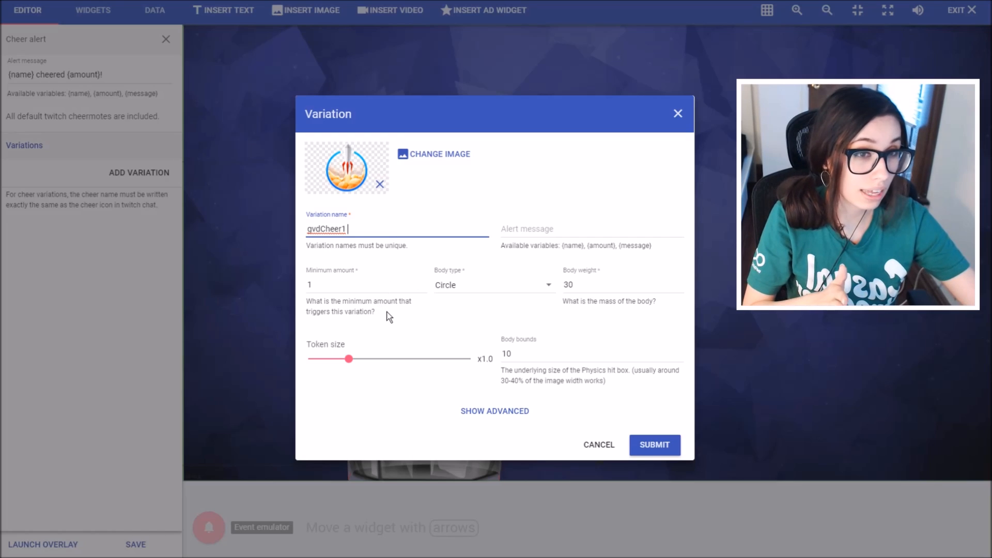
mouse_move(354, 316)
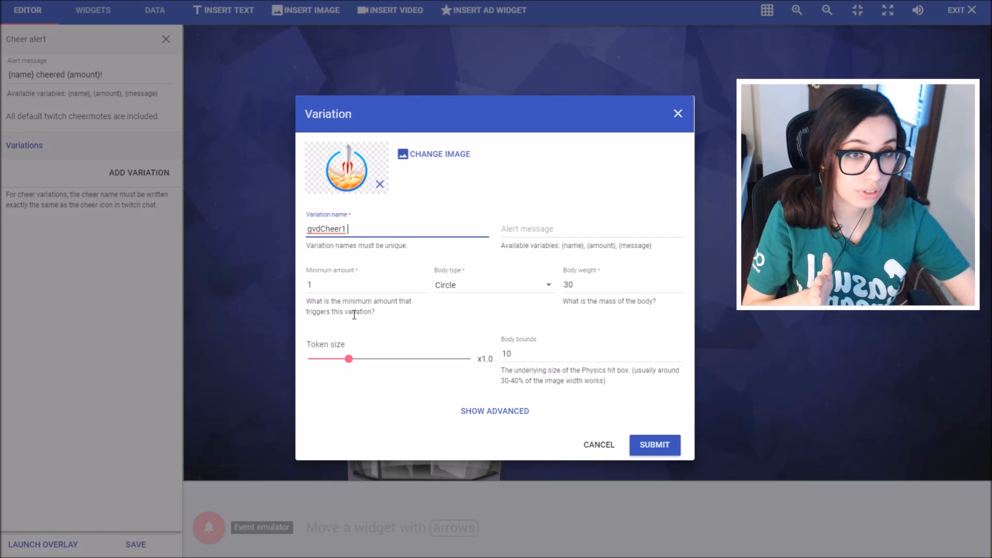
mouse_move(452, 161)
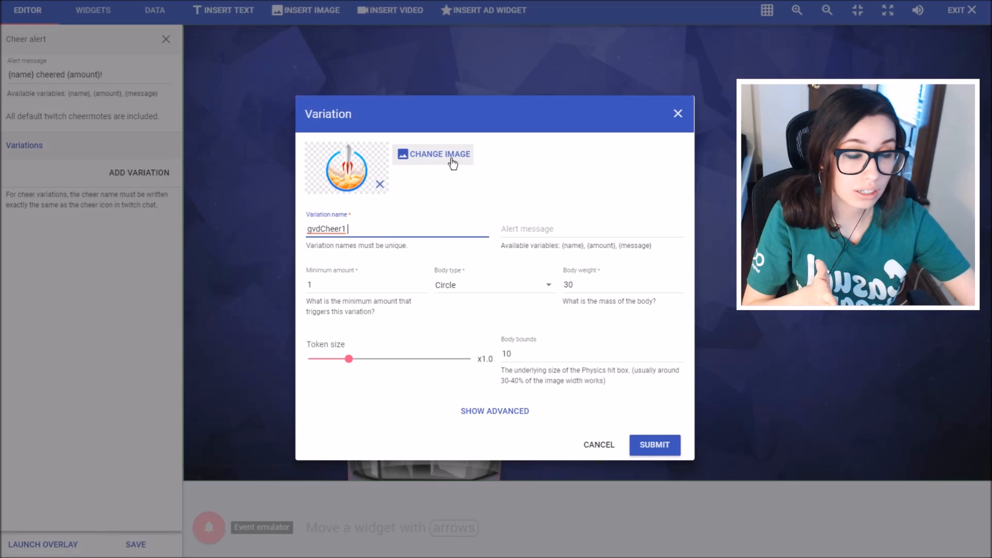
Step: Give gvdCheer1 the yellow cartoon face image with a circle body type
left_click(433, 154)
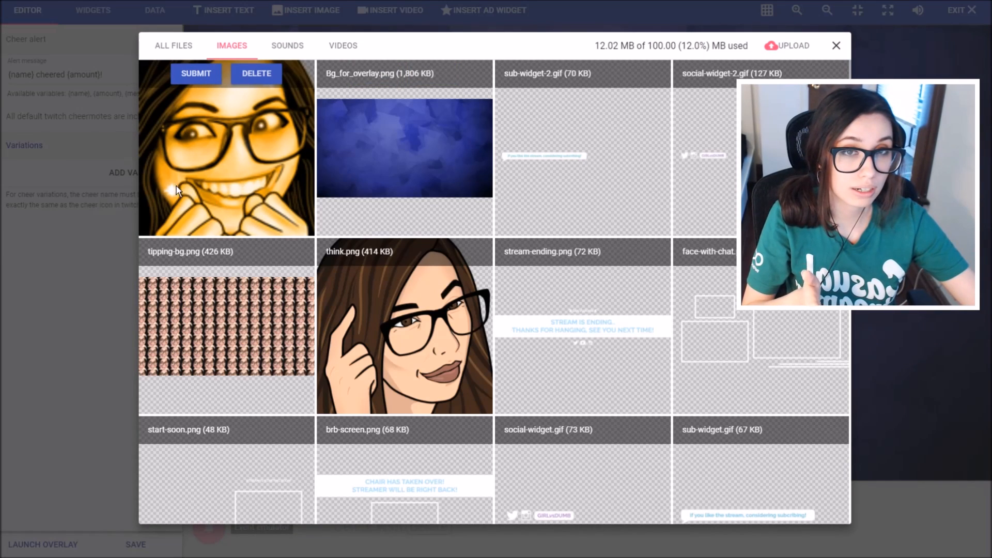
mouse_move(179, 123)
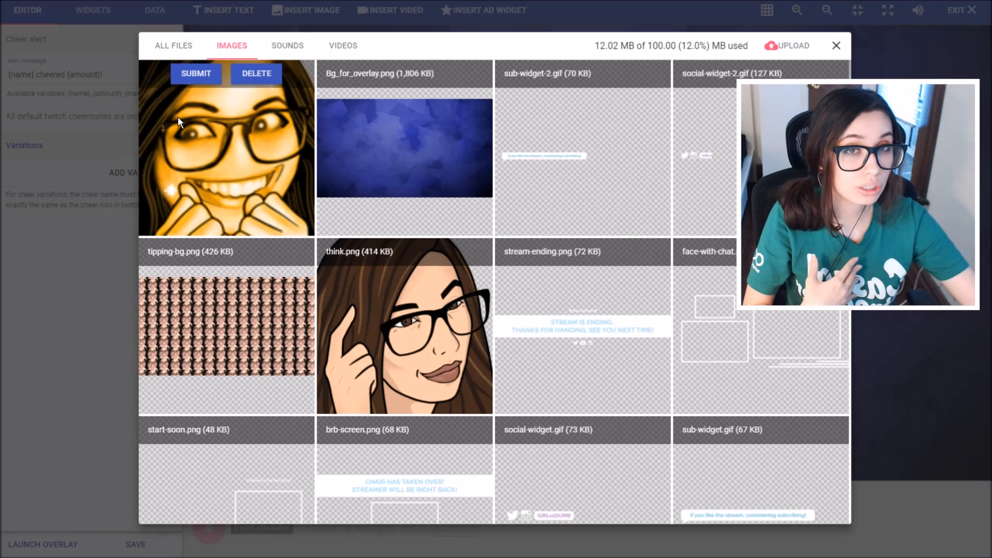
left_click(195, 72)
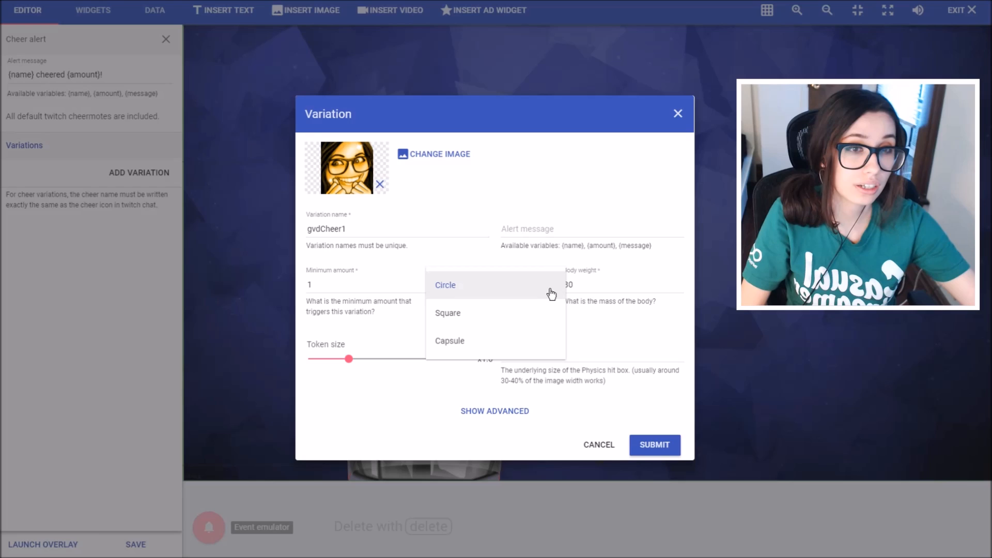
mouse_move(535, 345)
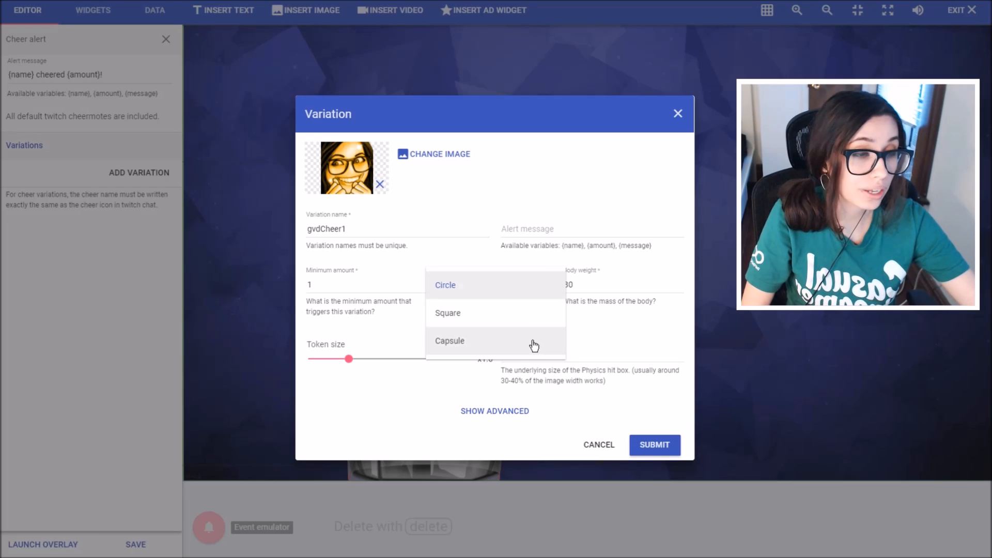
left_click(444, 285)
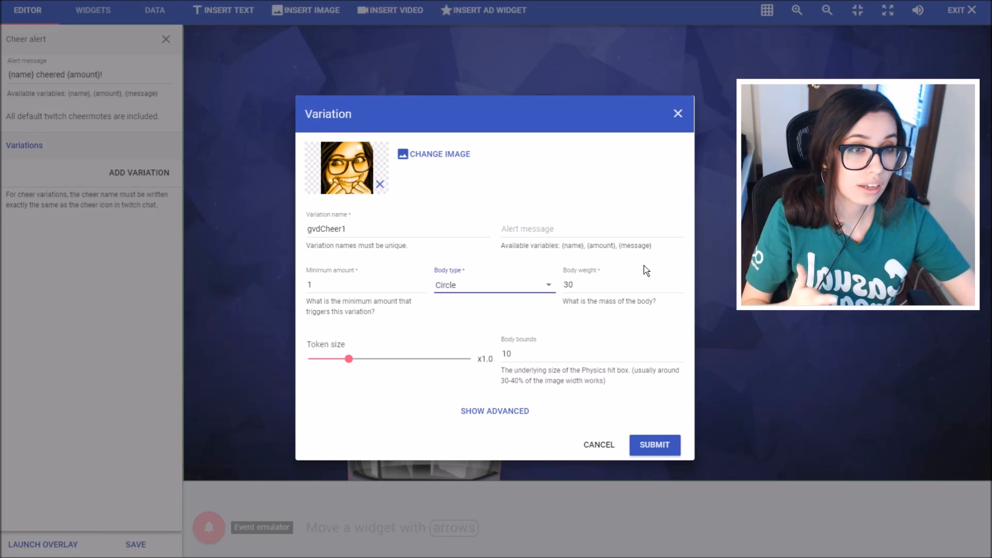
Step: Set gvdCheer1 body weight 10, token size x1.5, body bounds 13, and reveal advanced options
left_click(620, 285)
type("10")
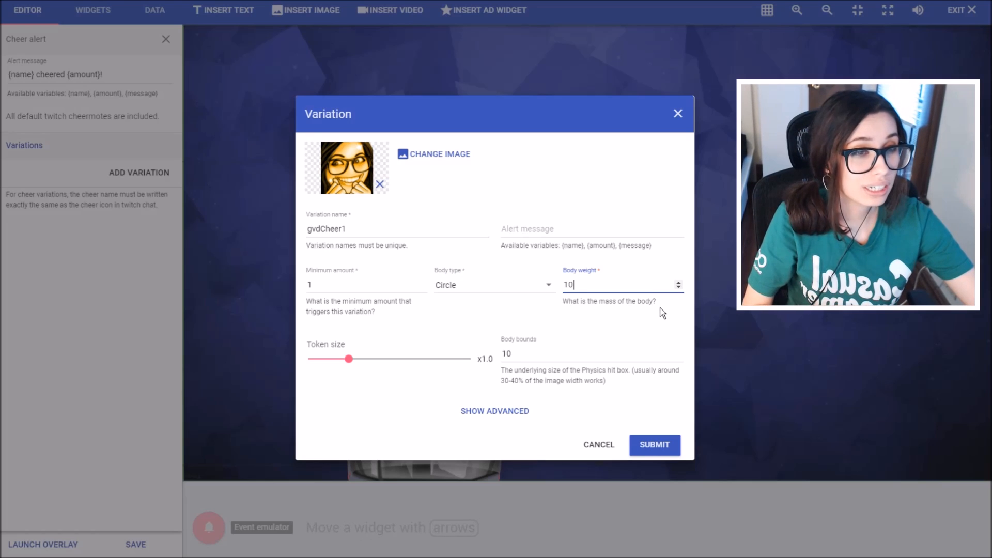
mouse_move(638, 301)
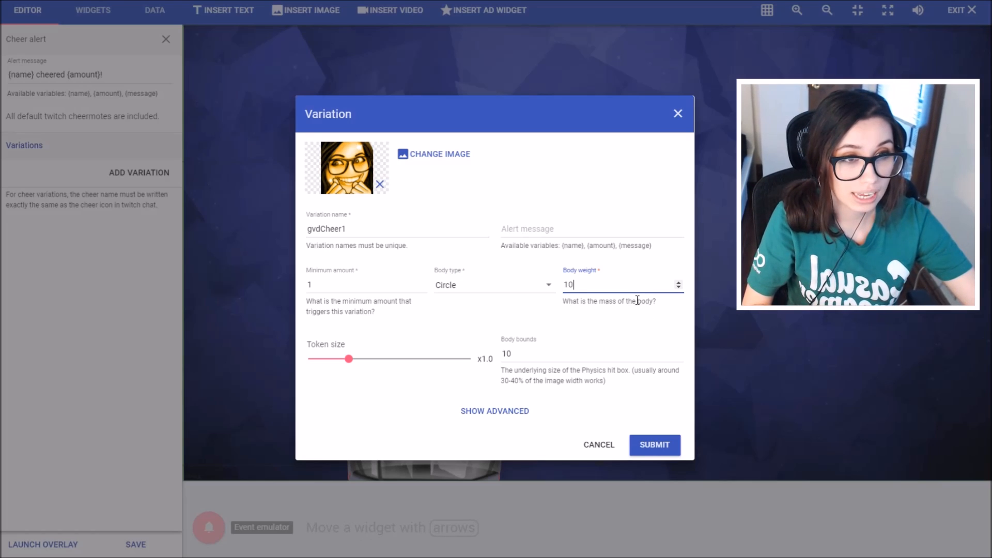
mouse_move(650, 315)
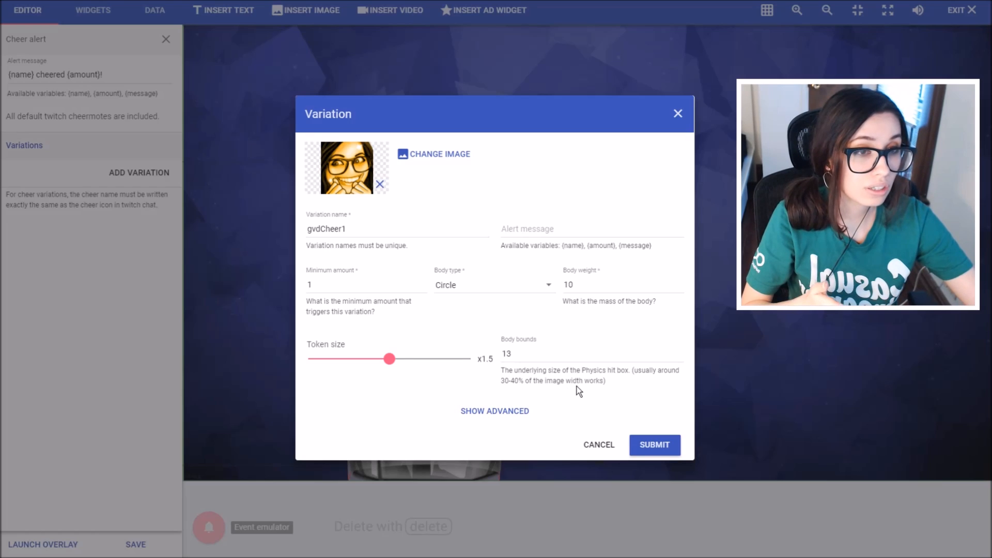
mouse_move(582, 394)
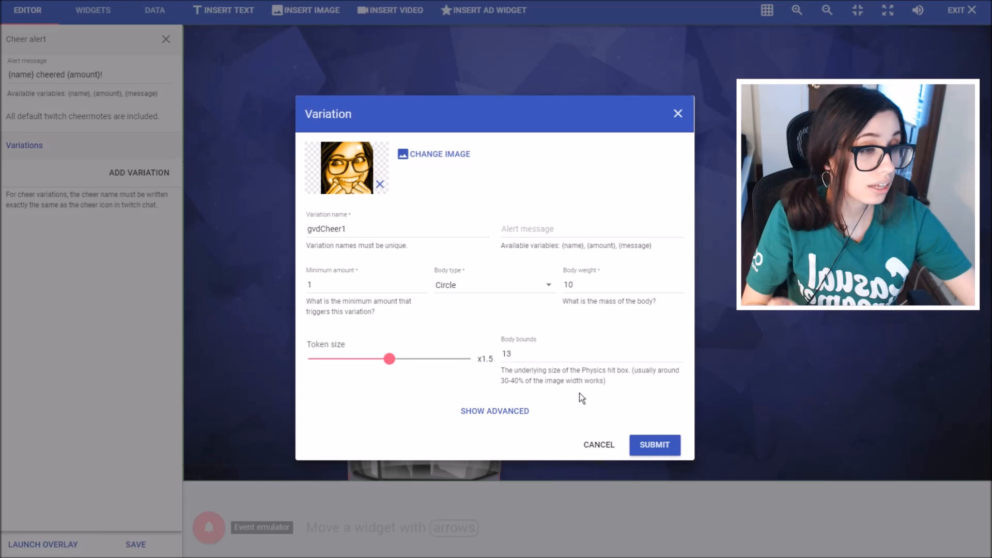
mouse_move(493, 410)
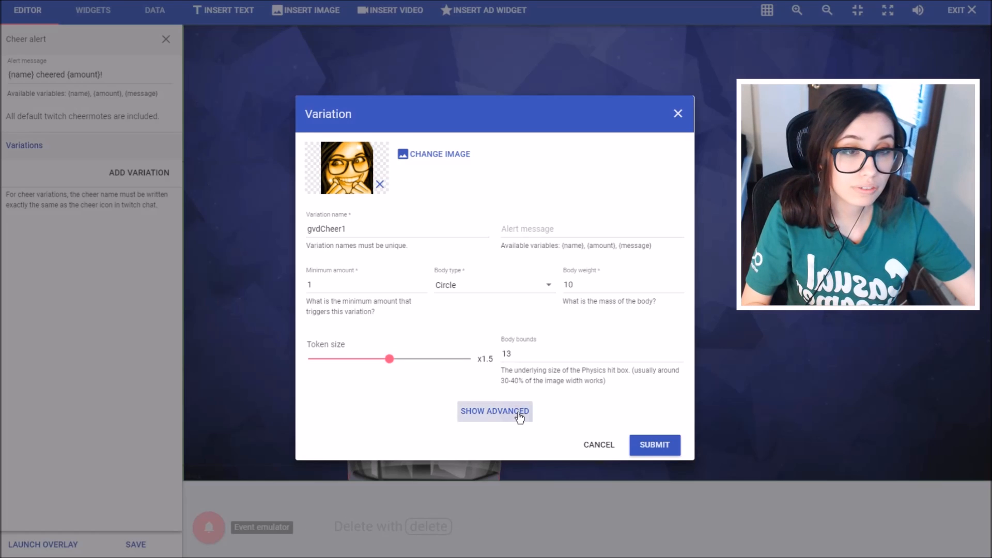
left_click(495, 411)
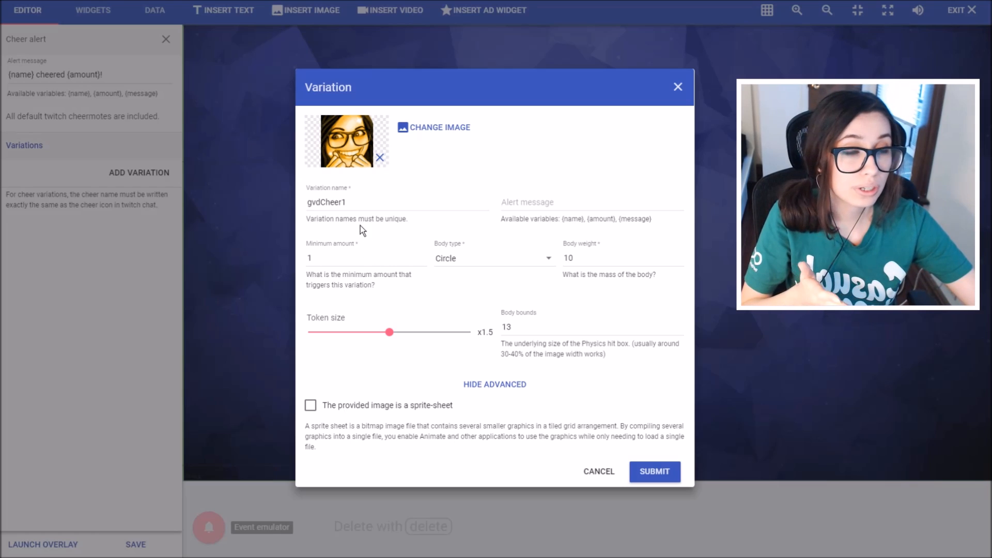
mouse_move(335, 236)
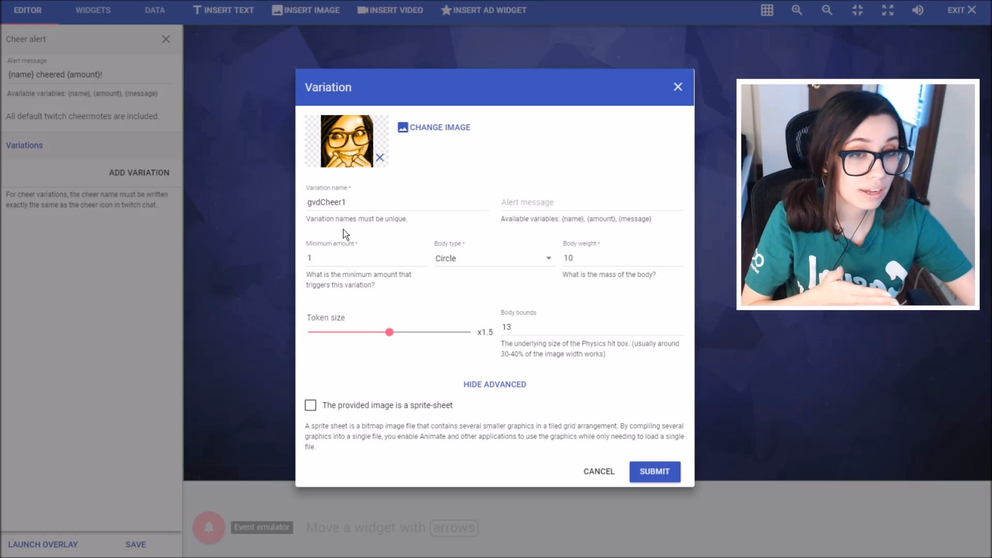
mouse_move(343, 417)
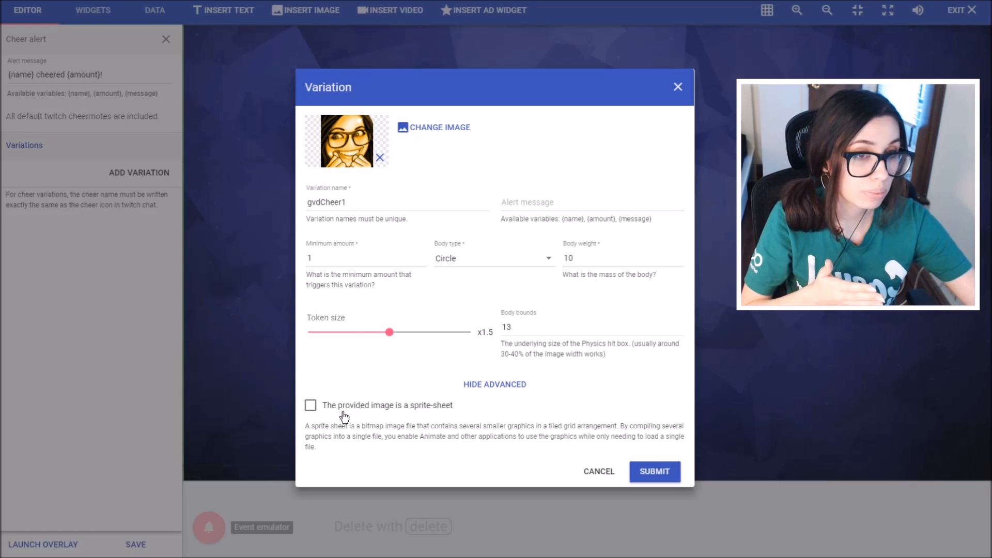
mouse_move(512, 437)
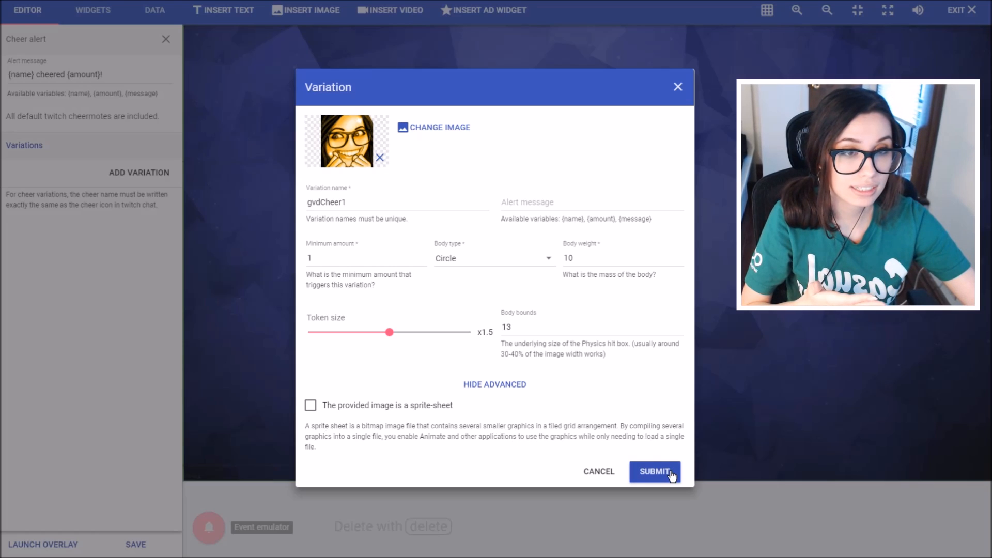
Step: Submit the gvdCheer1 variation and return to the cup's main settings
left_click(654, 471)
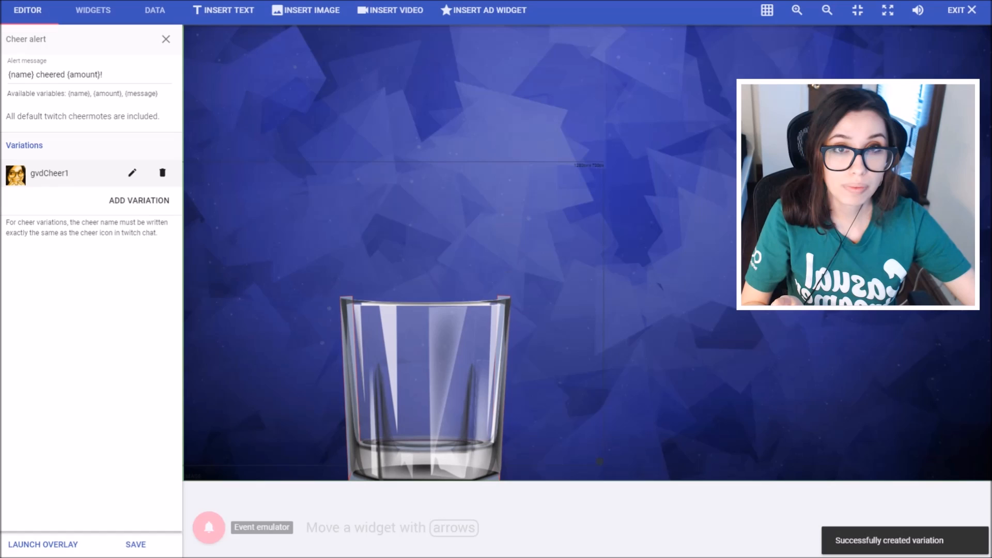
left_click(165, 38)
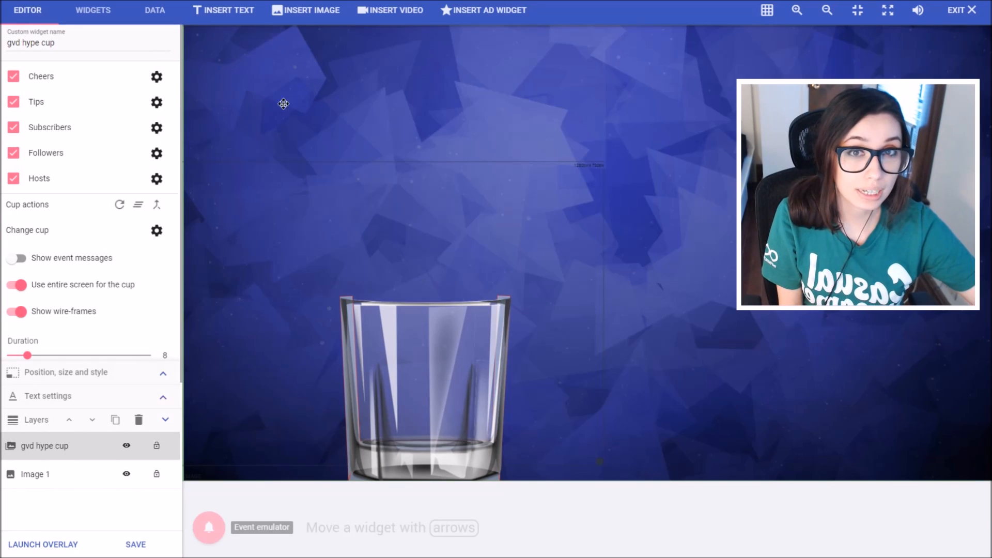
Step: Emulate a custom 3.33 tip so its token drops into the cup
left_click(156, 102)
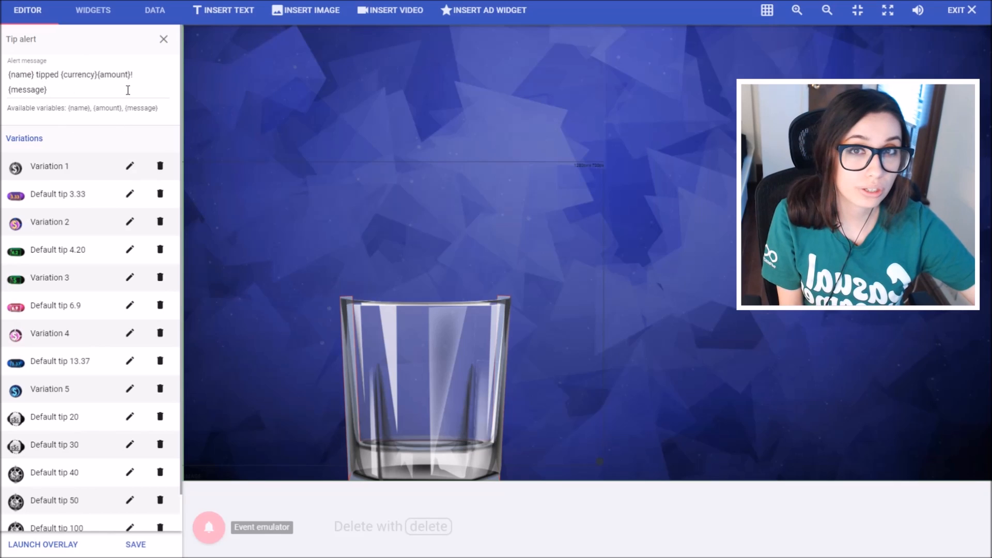
left_click(208, 527)
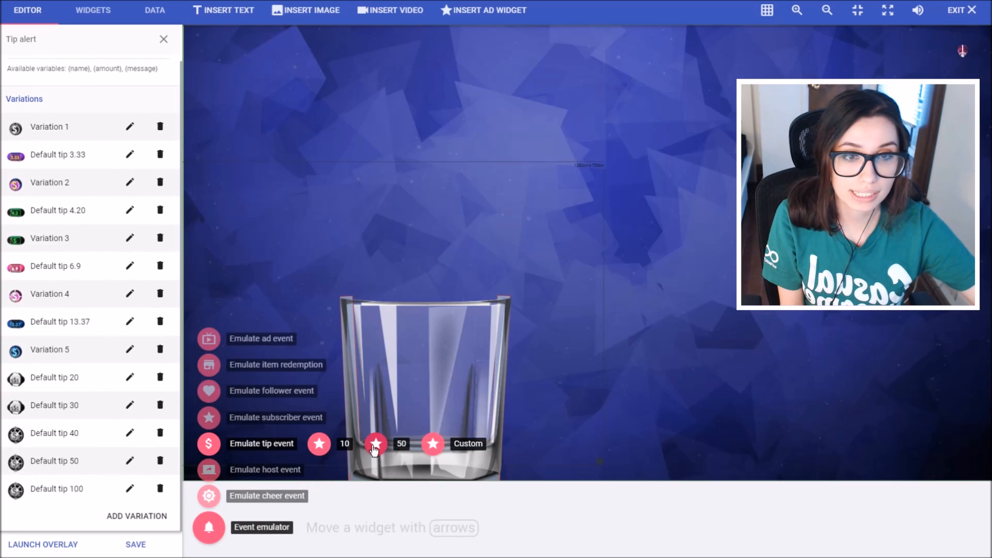
left_click(467, 444)
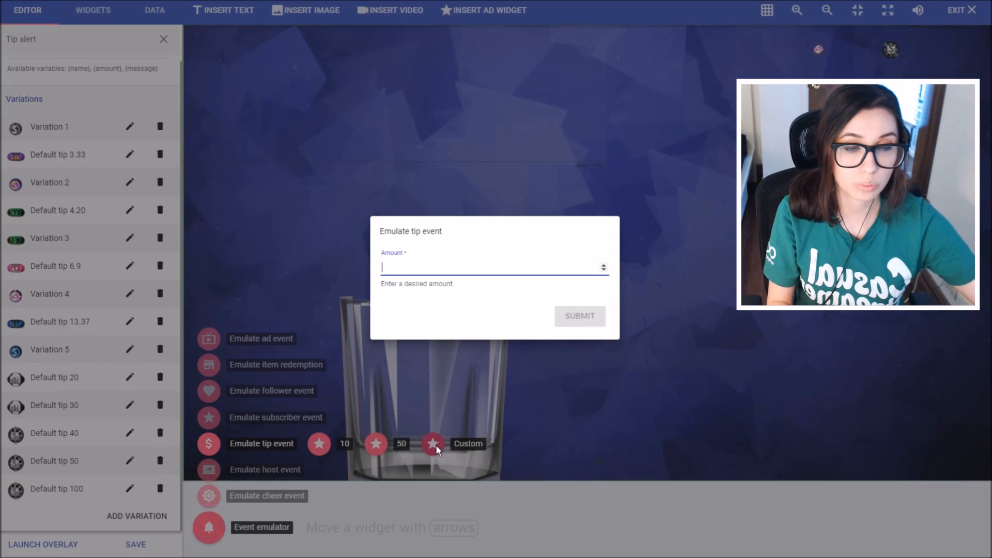
type("3.33")
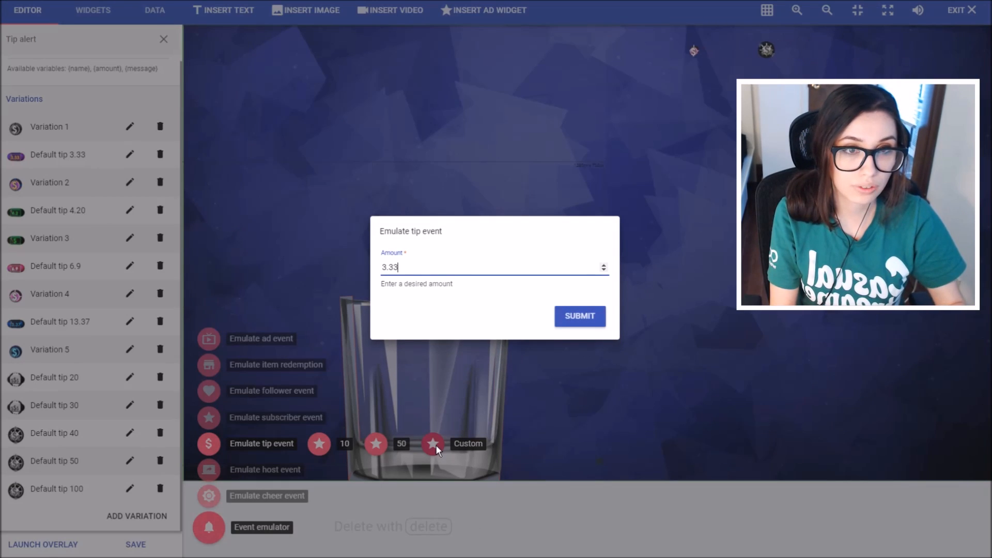
left_click(579, 316)
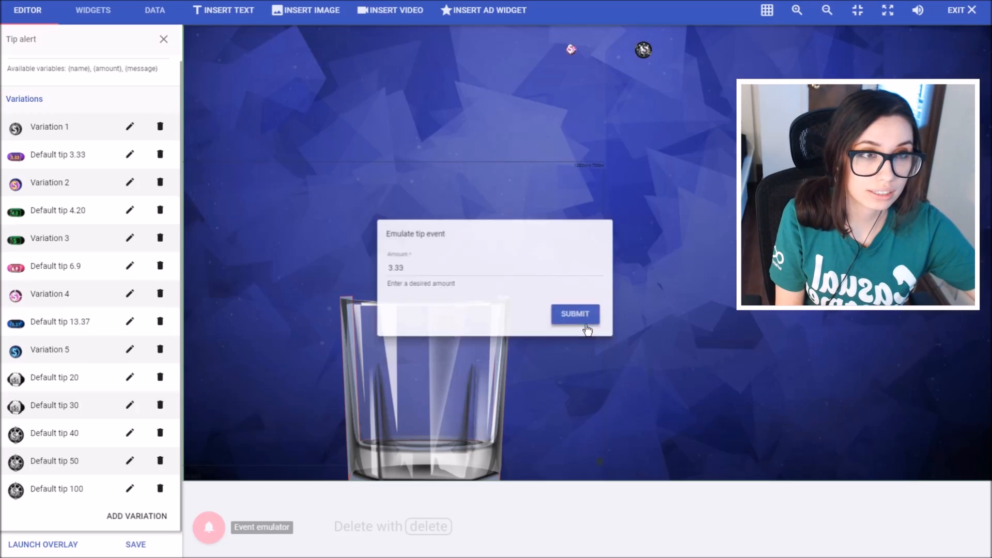
left_click(573, 314)
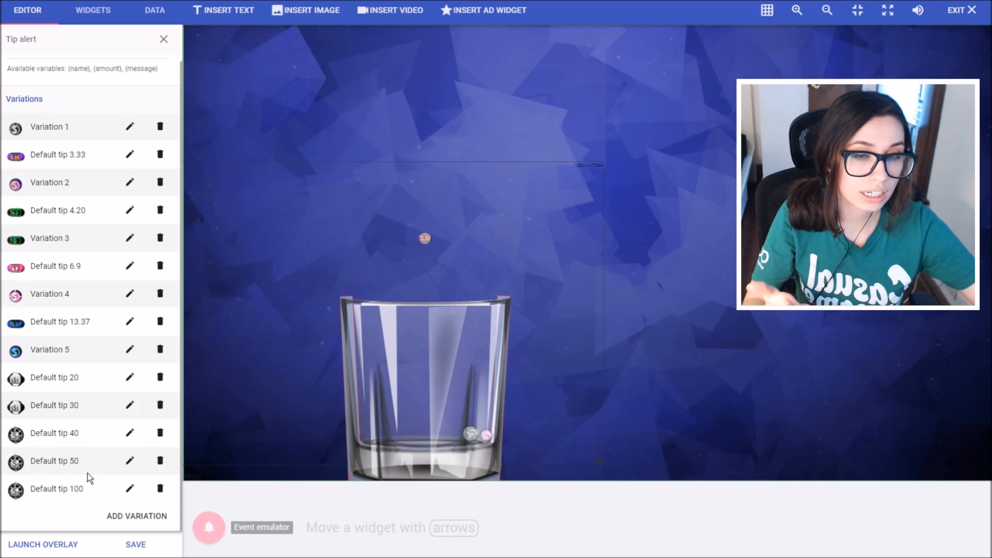
Step: Review the Default tip 50 variation unchanged and close the tip alert settings
left_click(129, 461)
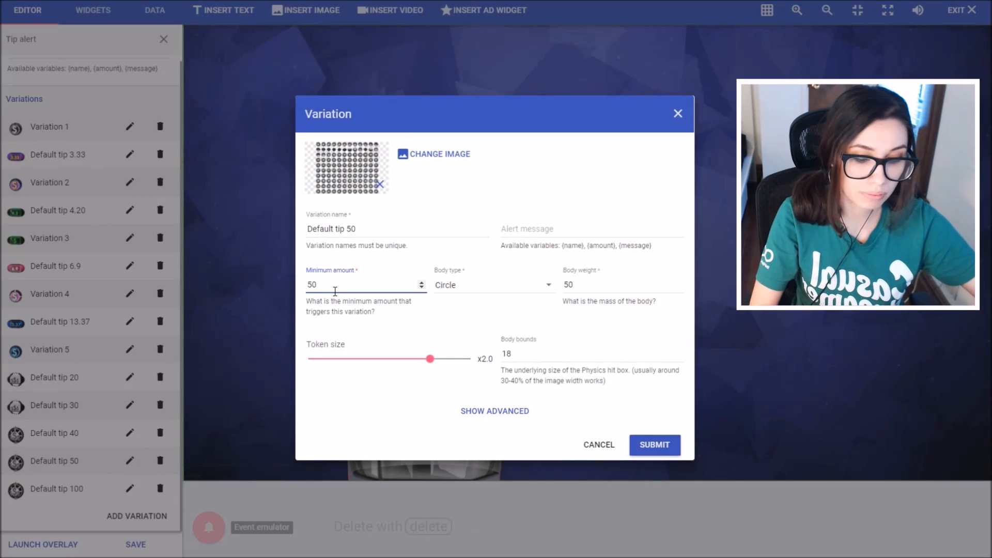
left_click(654, 445)
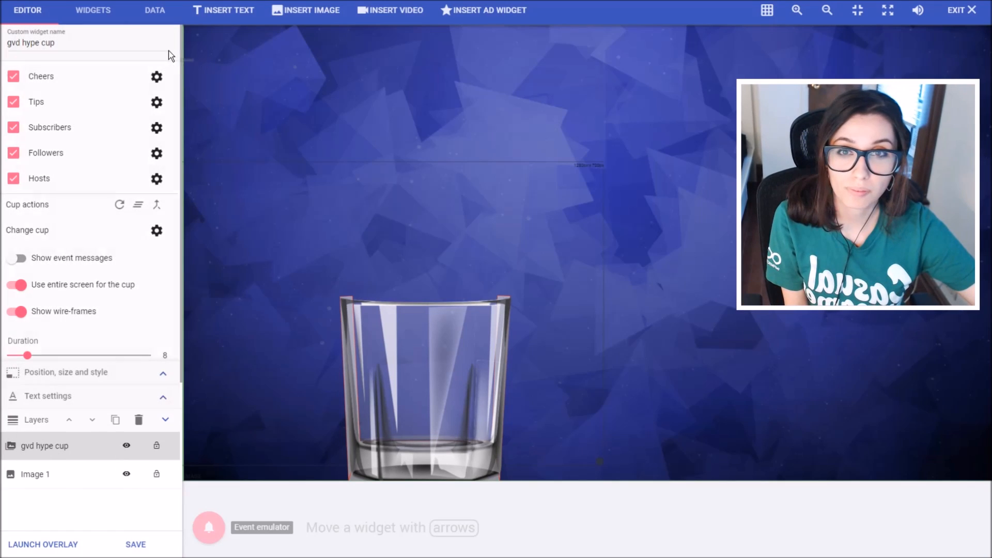
Step: Fire an emulated subscriber event so tokens drop into the cup, then leave the Subscribers panel
left_click(156, 127)
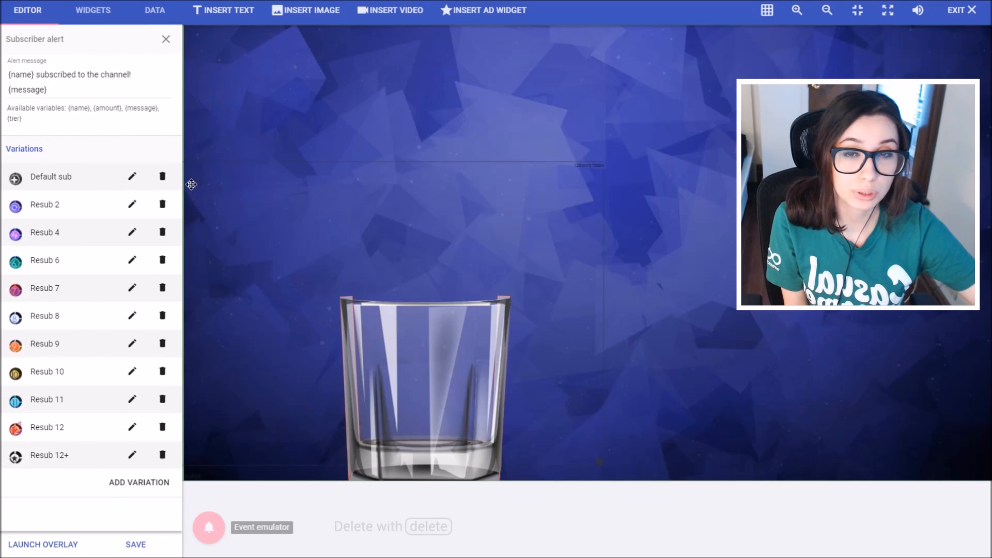
left_click(207, 526)
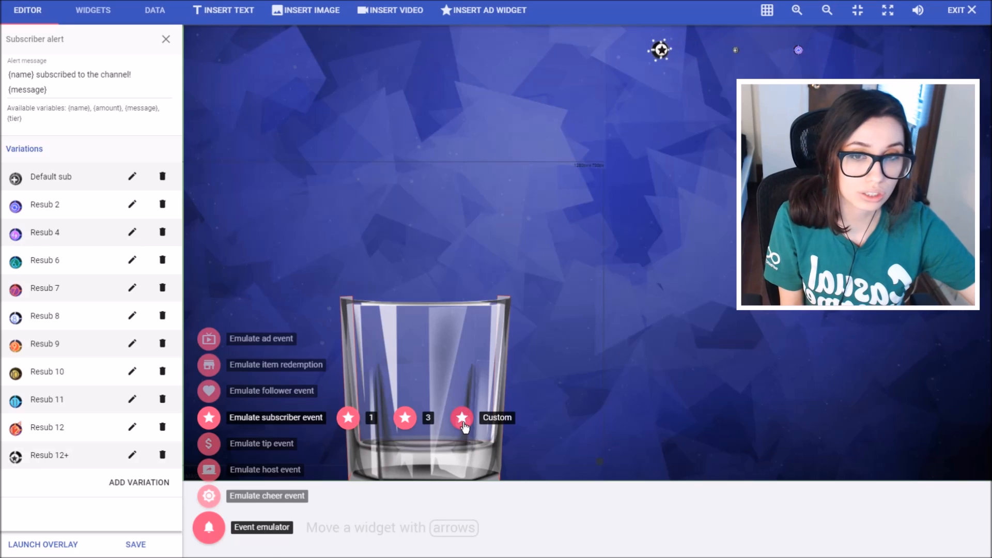
left_click(461, 417)
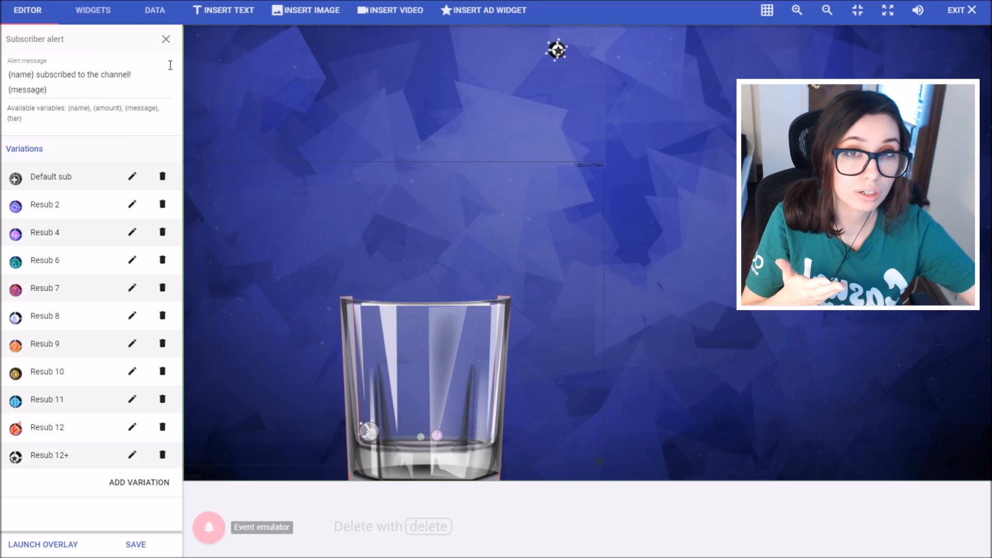
left_click(165, 39)
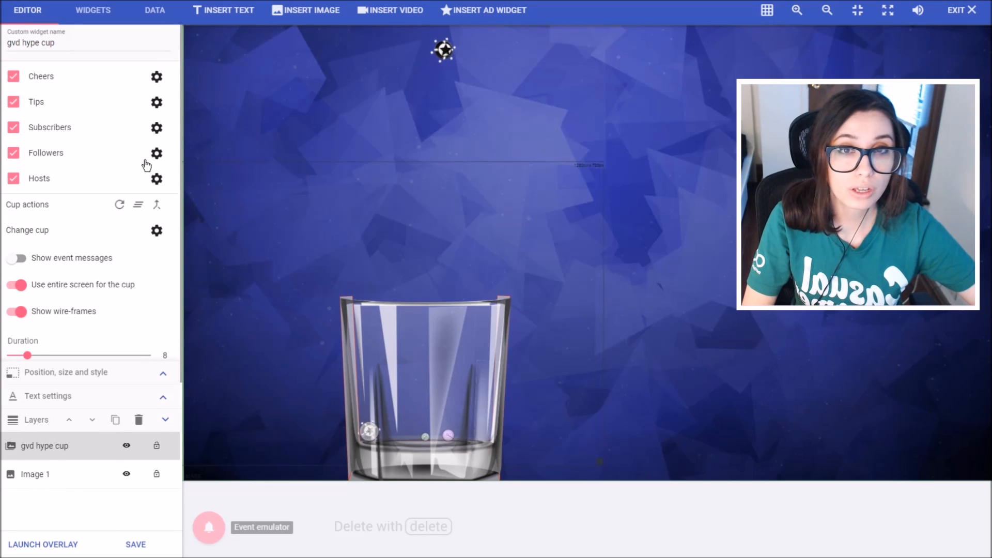
Step: Swap the Default follower variation's image to the cartoon portrait PNG and submit it
left_click(156, 153)
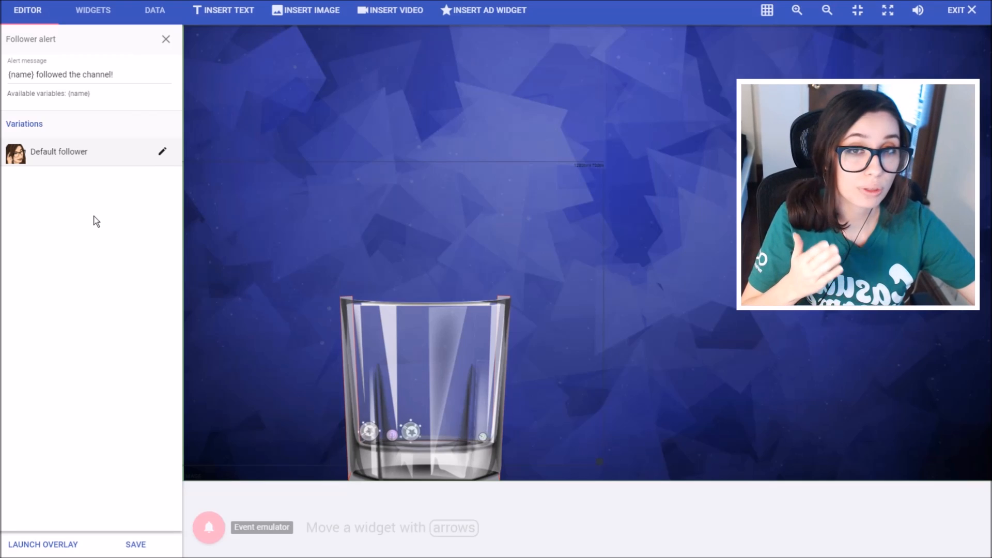
left_click(162, 150)
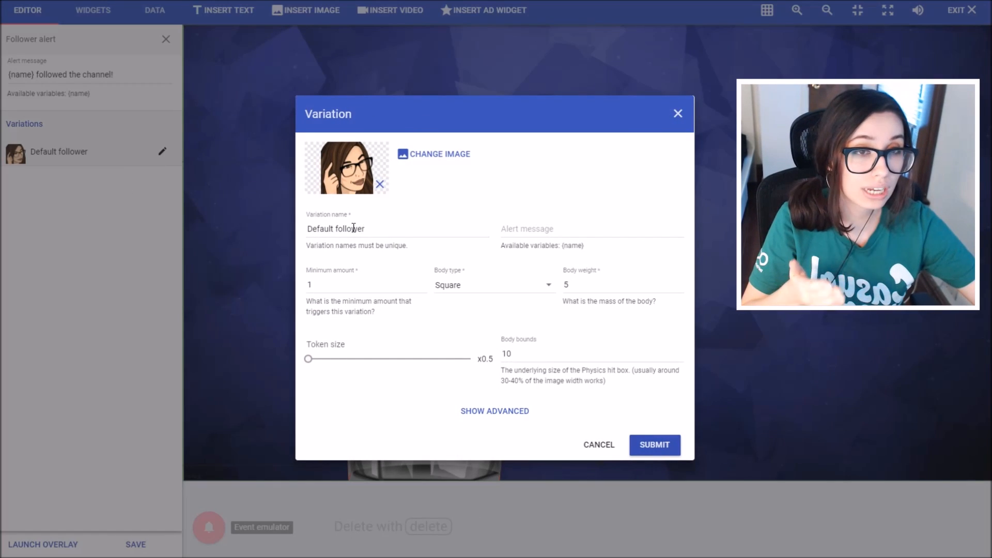
left_click(440, 154)
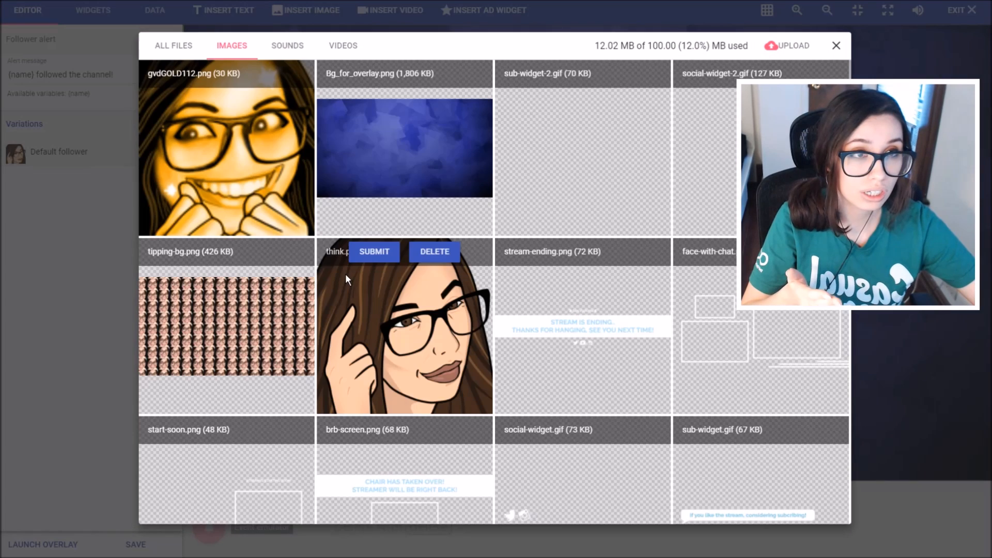
mouse_move(704, 389)
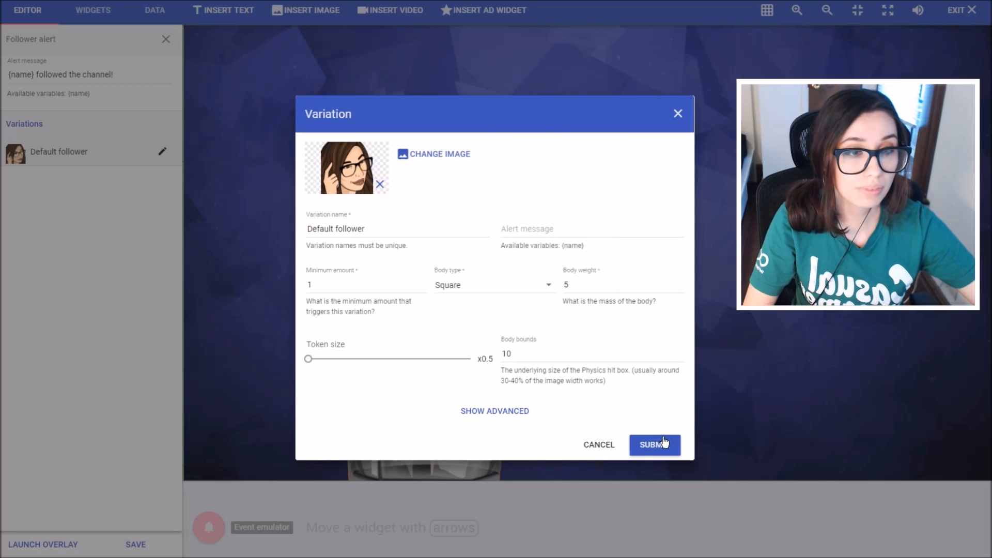
left_click(654, 445)
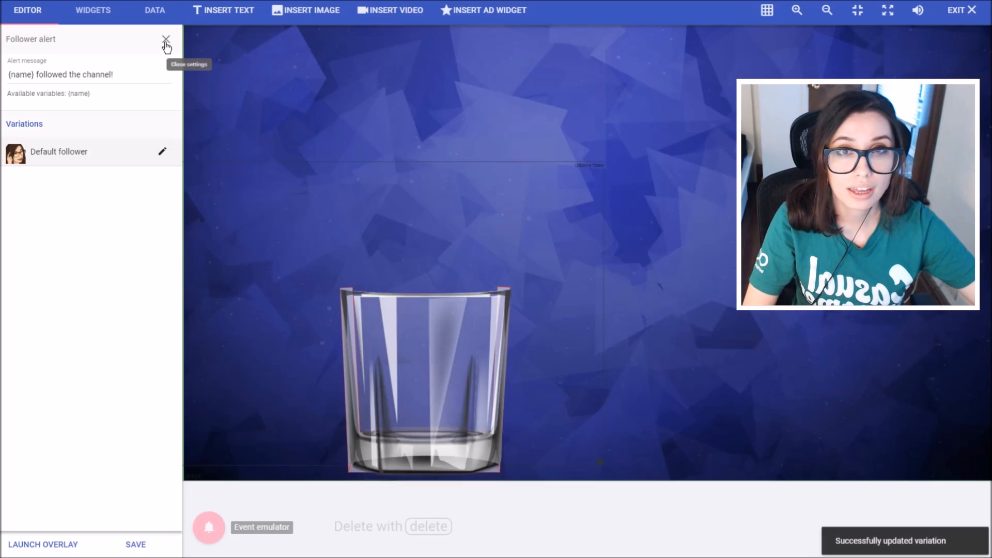
Step: Resubmit the Default host variation unchanged and save the overlay
left_click(165, 42)
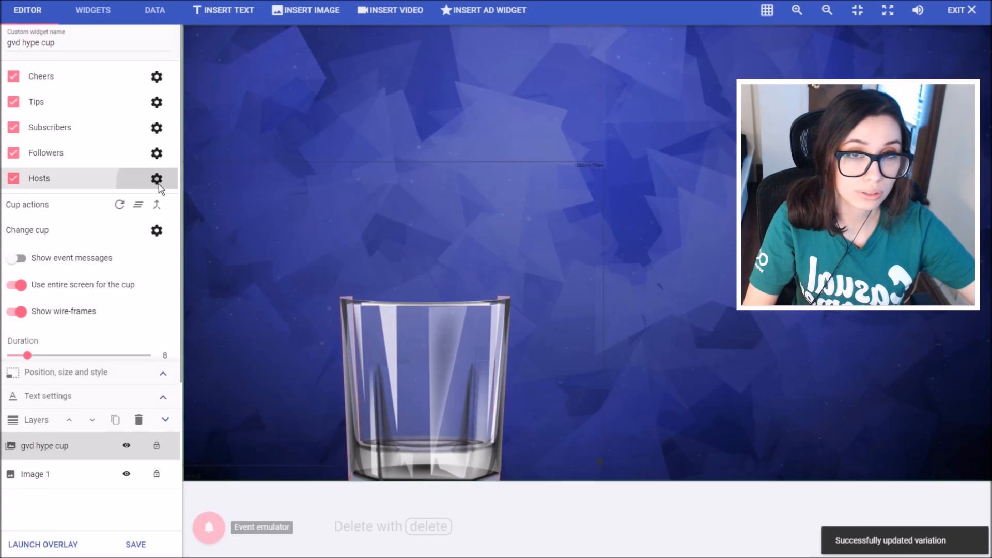
left_click(156, 179)
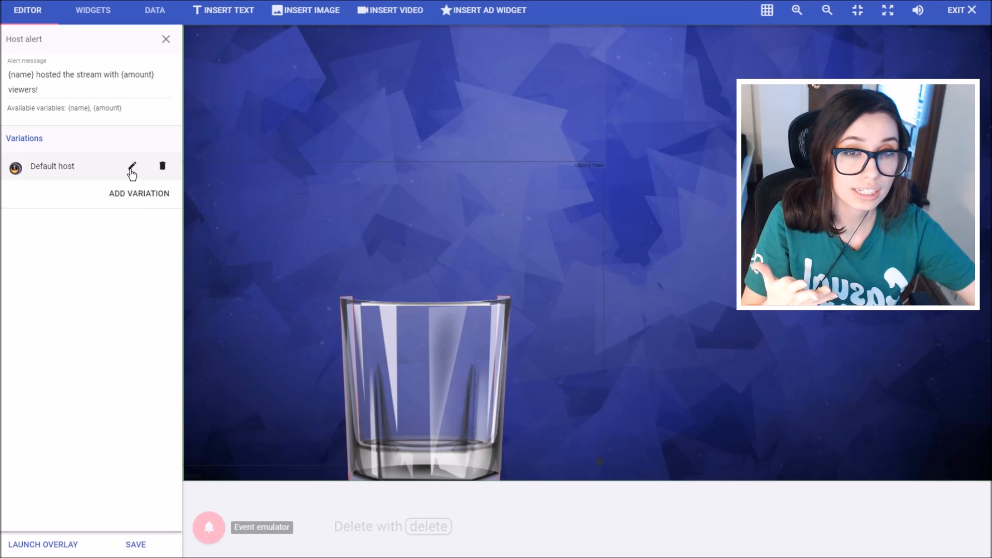
left_click(132, 165)
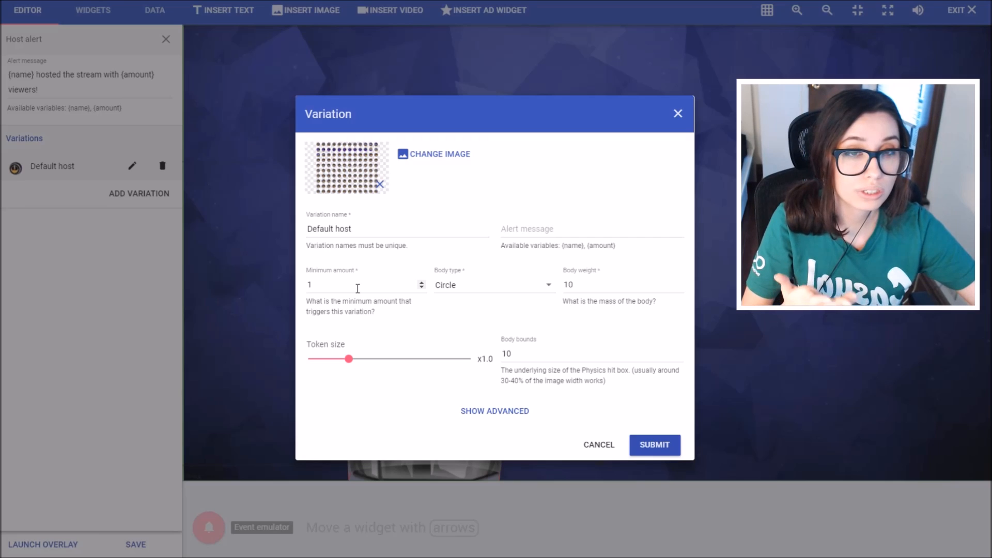
mouse_move(345, 143)
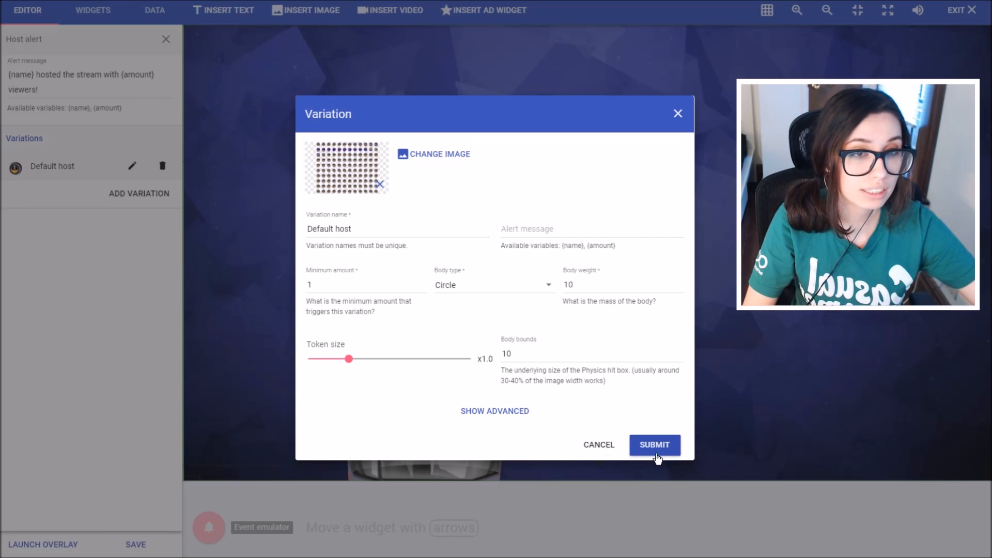
left_click(654, 444)
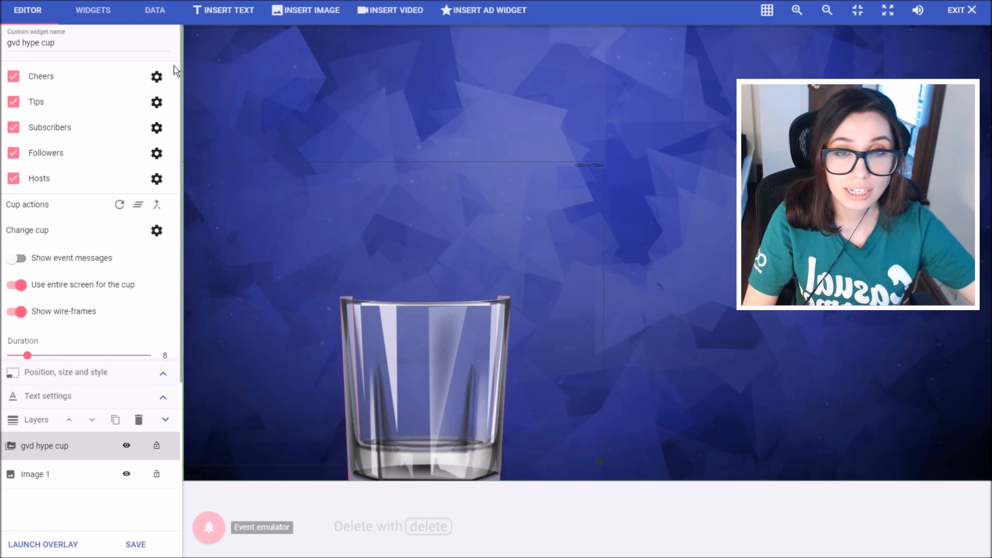
left_click(134, 545)
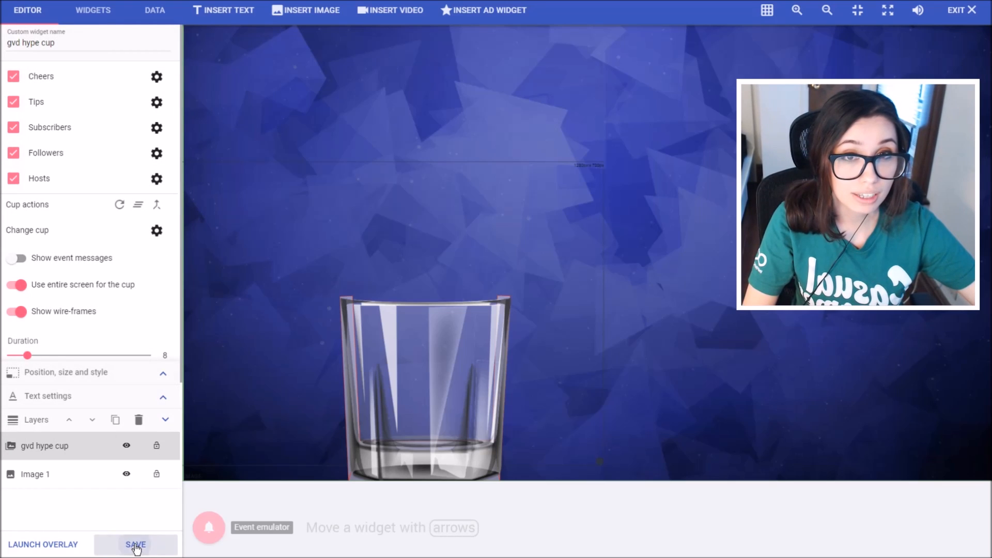